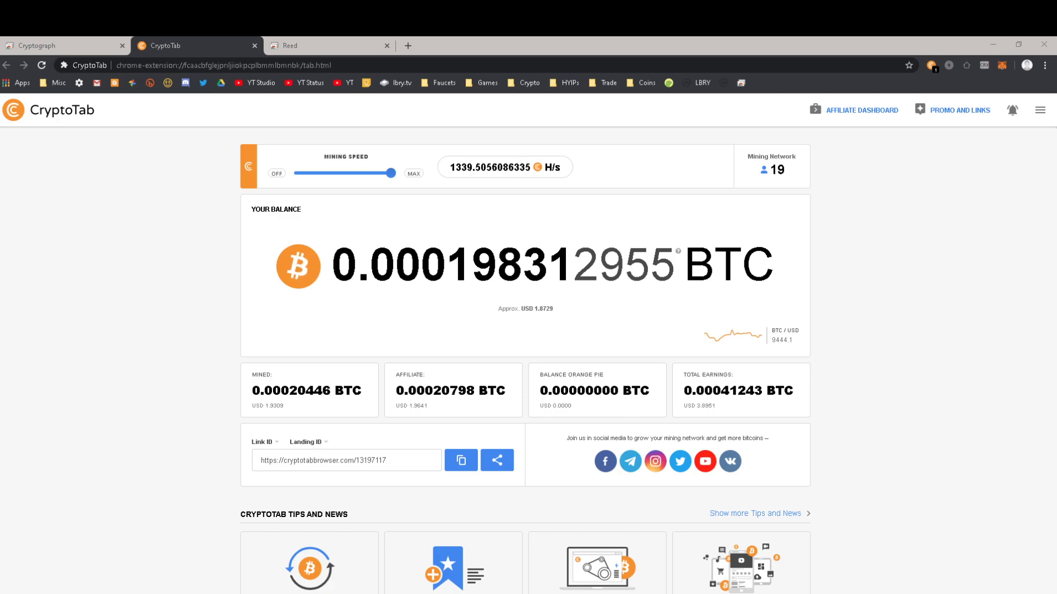
View the second and third systems' CryptoTab mining dashboards and their BTC balances
{"action": "left_click", "coordinate": [64, 45]}
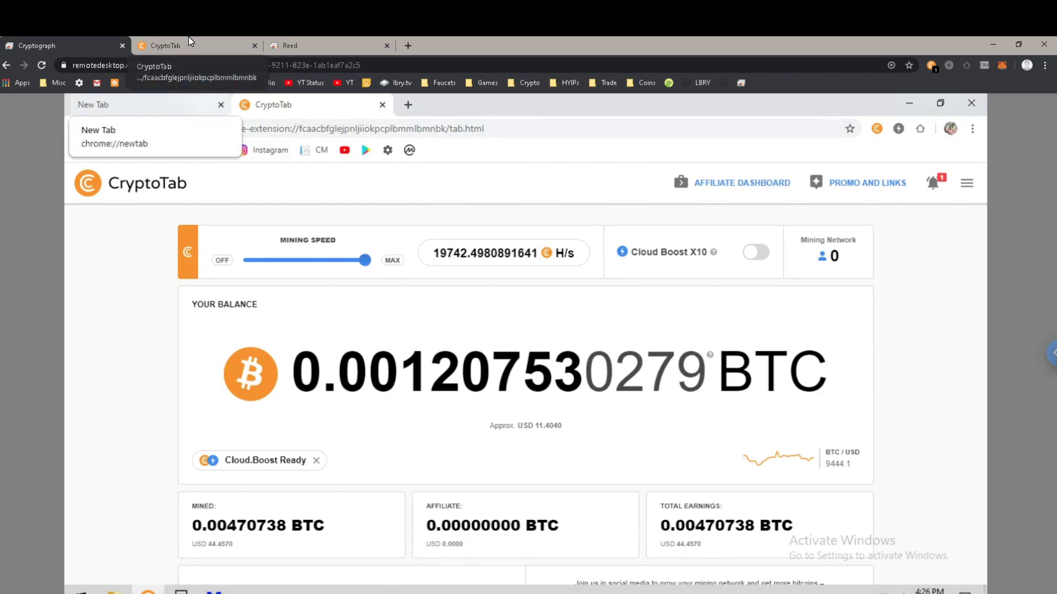
{"action": "left_click", "coordinate": [289, 45]}
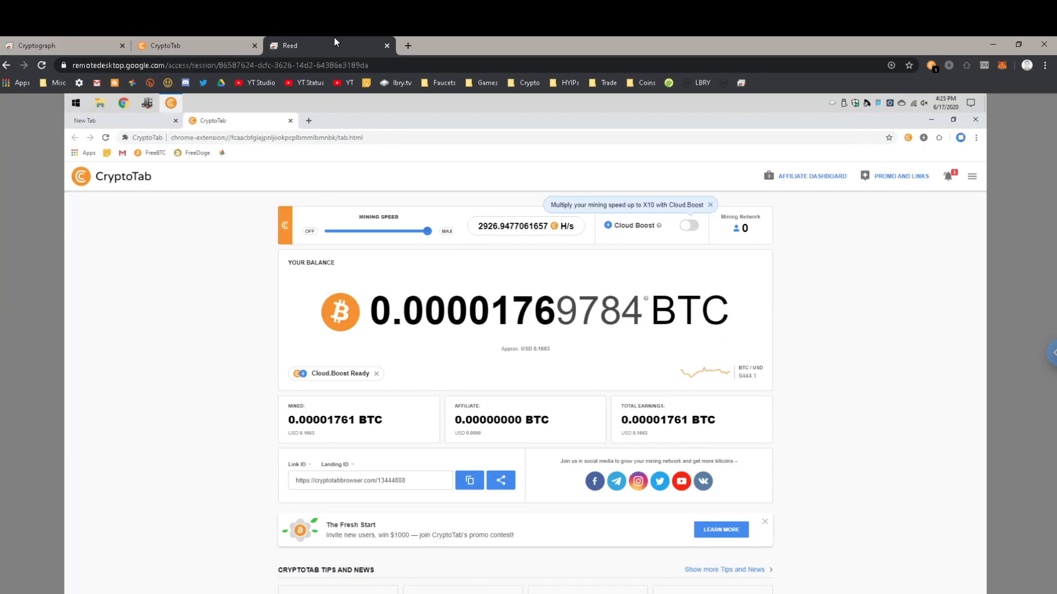
{"action": "mouse_move", "coordinate": [148, 366]}
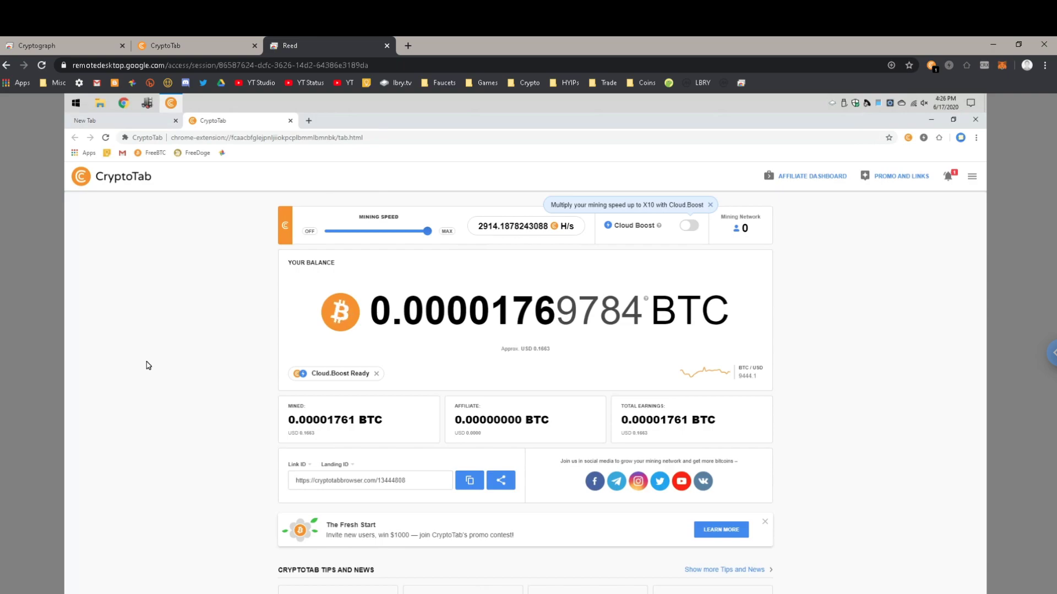
{"action": "mouse_move", "coordinate": [653, 344]}
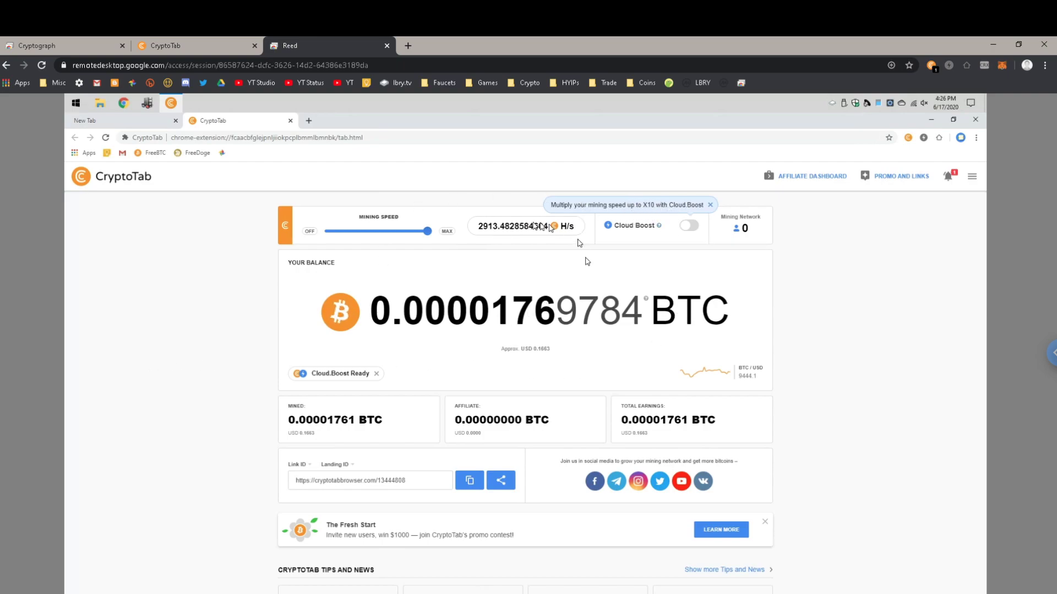
{"action": "mouse_move", "coordinate": [664, 229]}
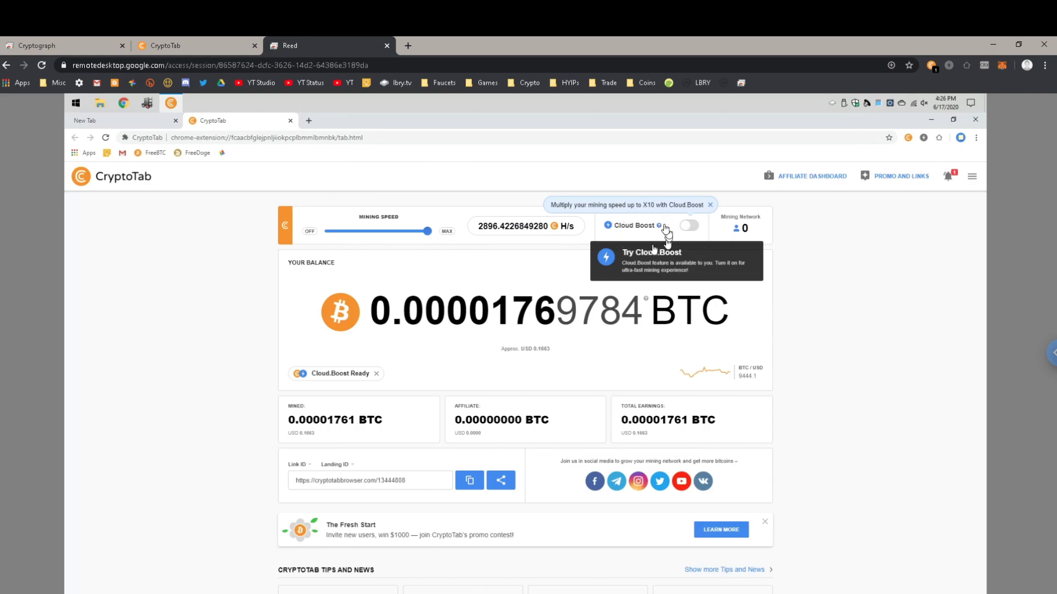
{"action": "mouse_move", "coordinate": [650, 242]}
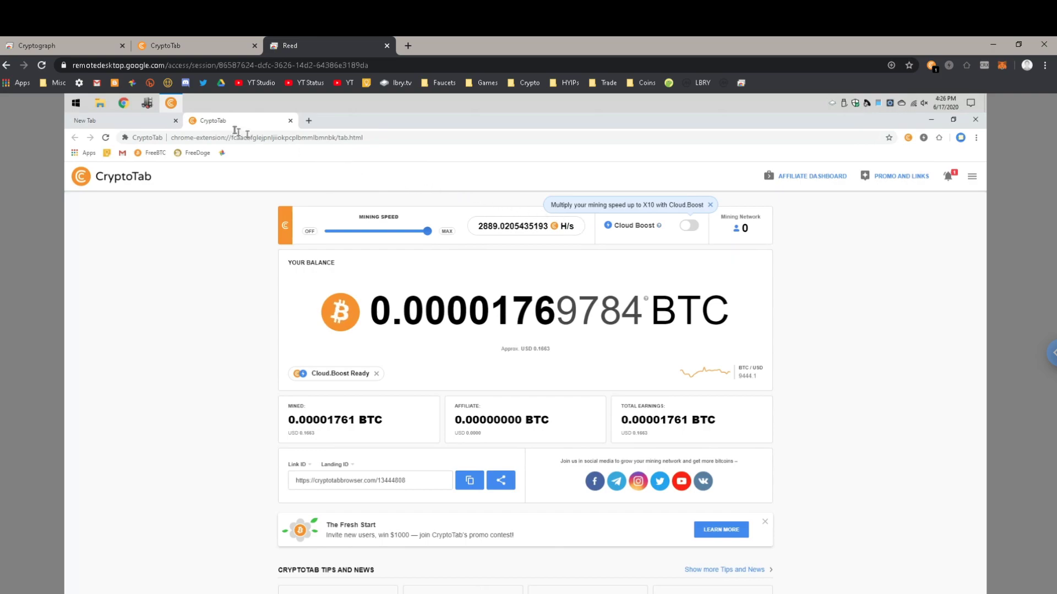
{"action": "mouse_move", "coordinate": [60, 45]}
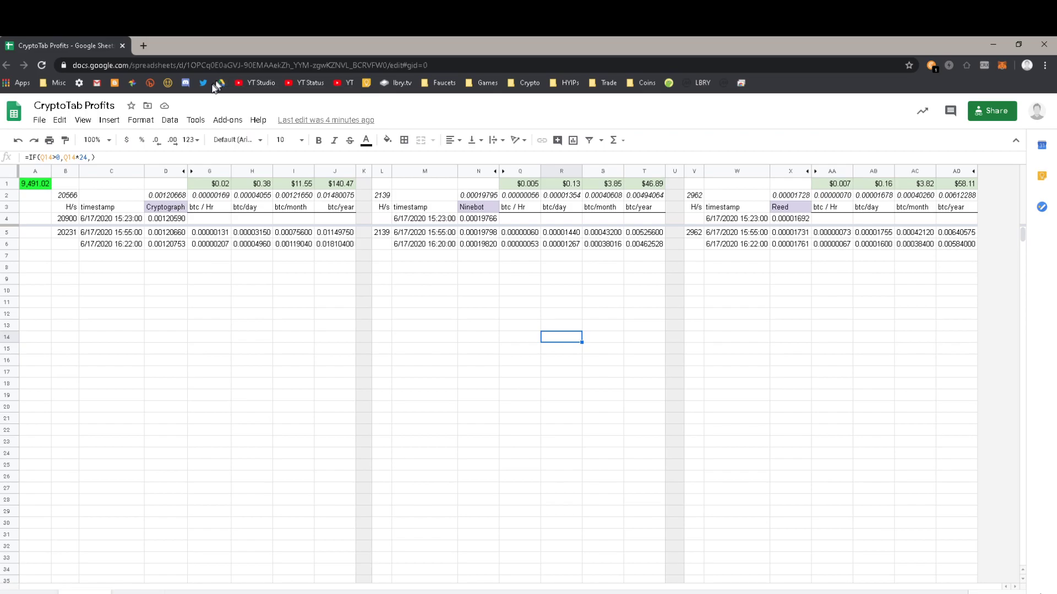
{"action": "mouse_move", "coordinate": [569, 307]}
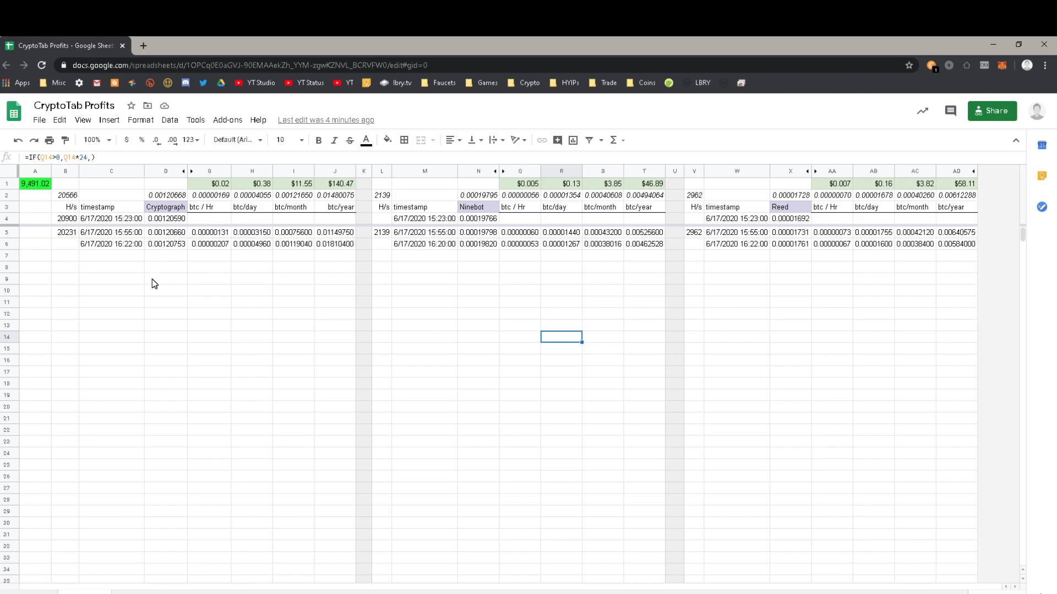
{"action": "mouse_move", "coordinate": [827, 111]}
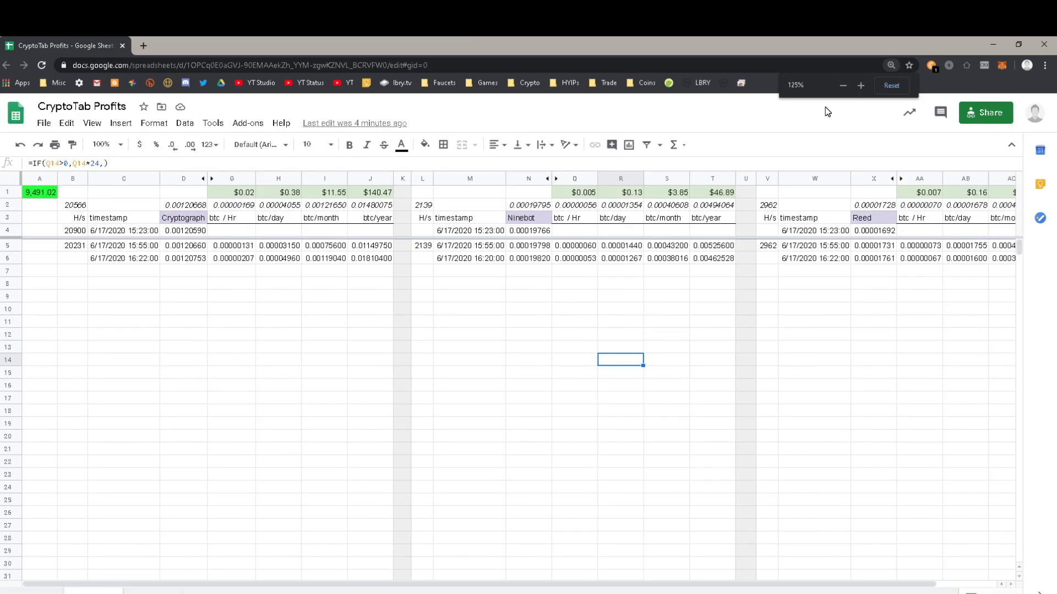
{"action": "left_click", "coordinate": [861, 86]}
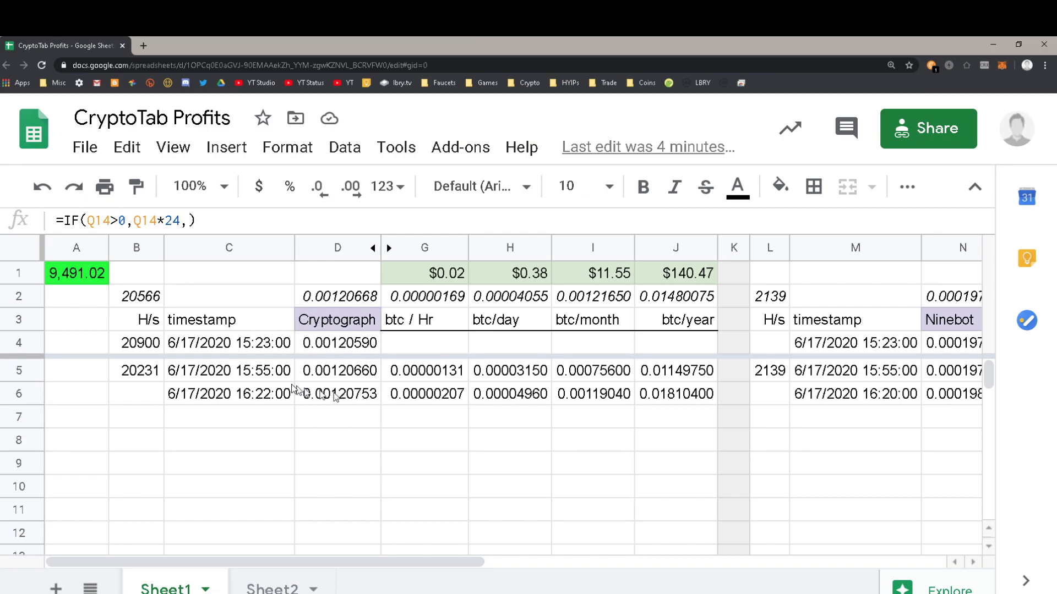
{"action": "mouse_move", "coordinate": [253, 368]}
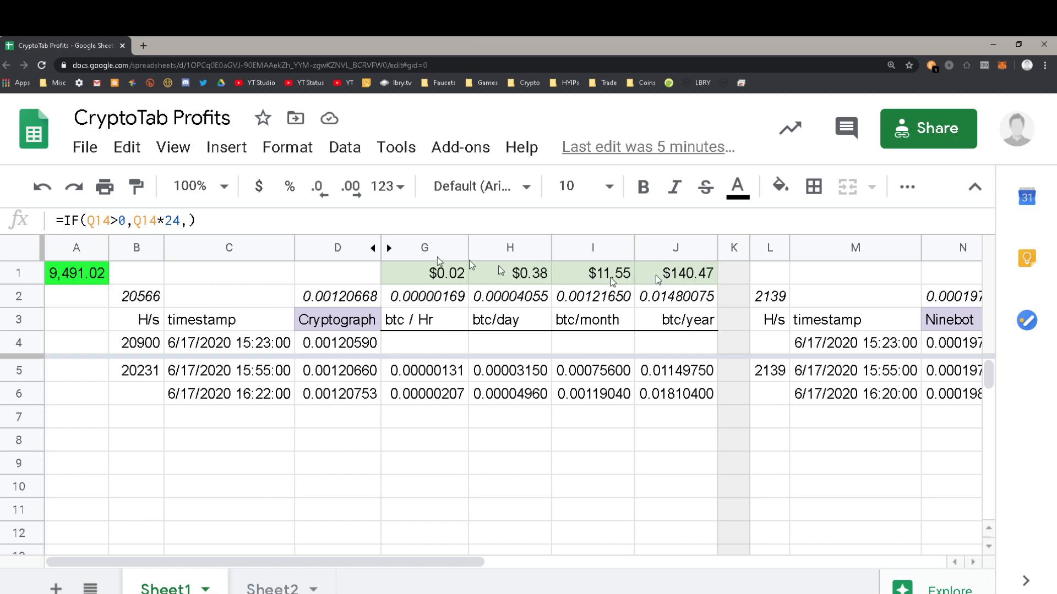
{"action": "left_click", "coordinate": [76, 273]}
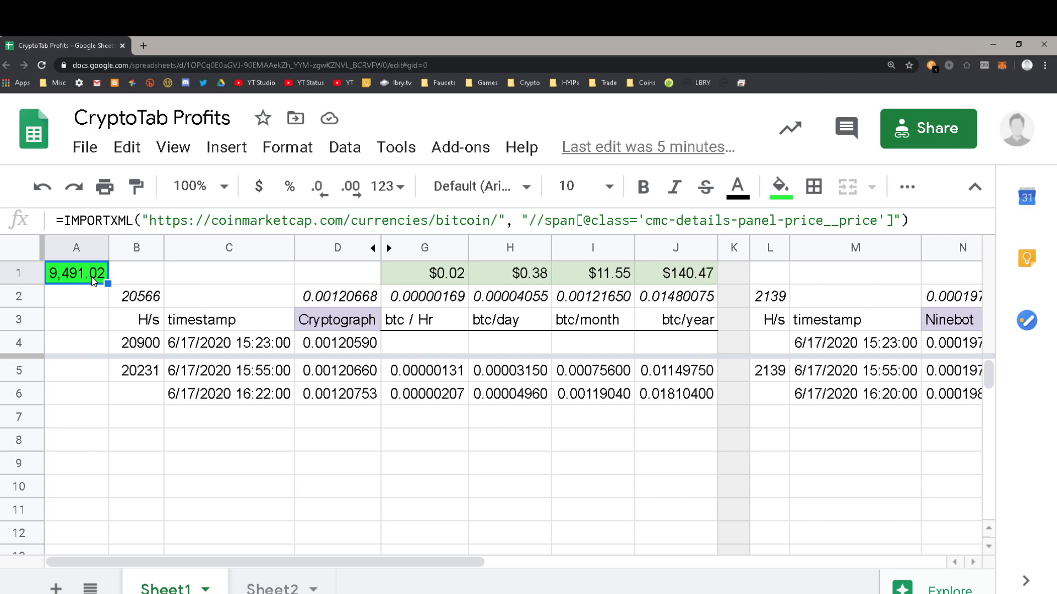
{"action": "mouse_move", "coordinate": [464, 394]}
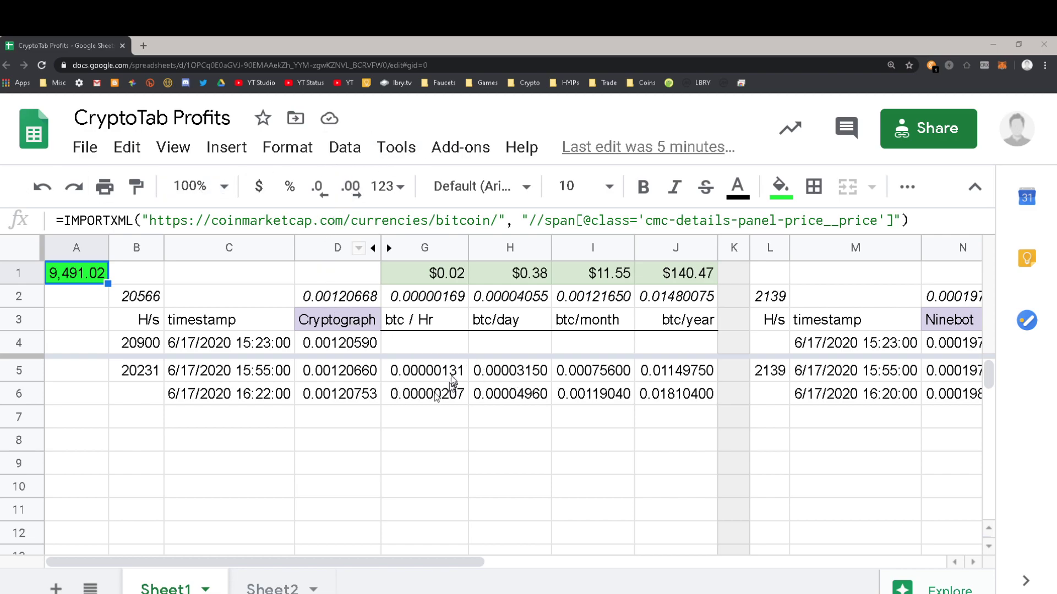
{"action": "mouse_move", "coordinate": [368, 385]}
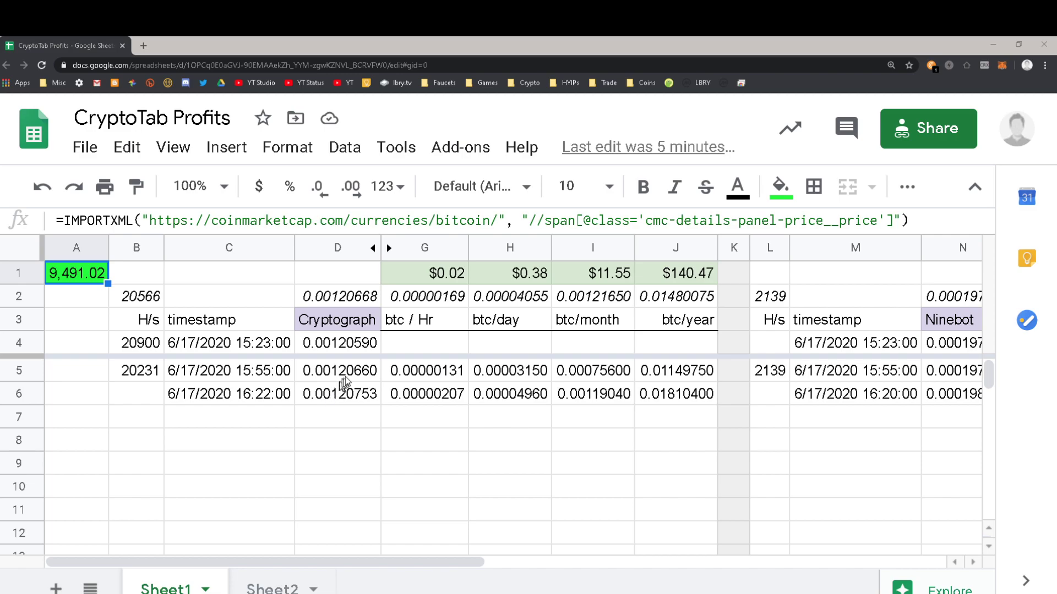
{"action": "left_click", "coordinate": [137, 370]}
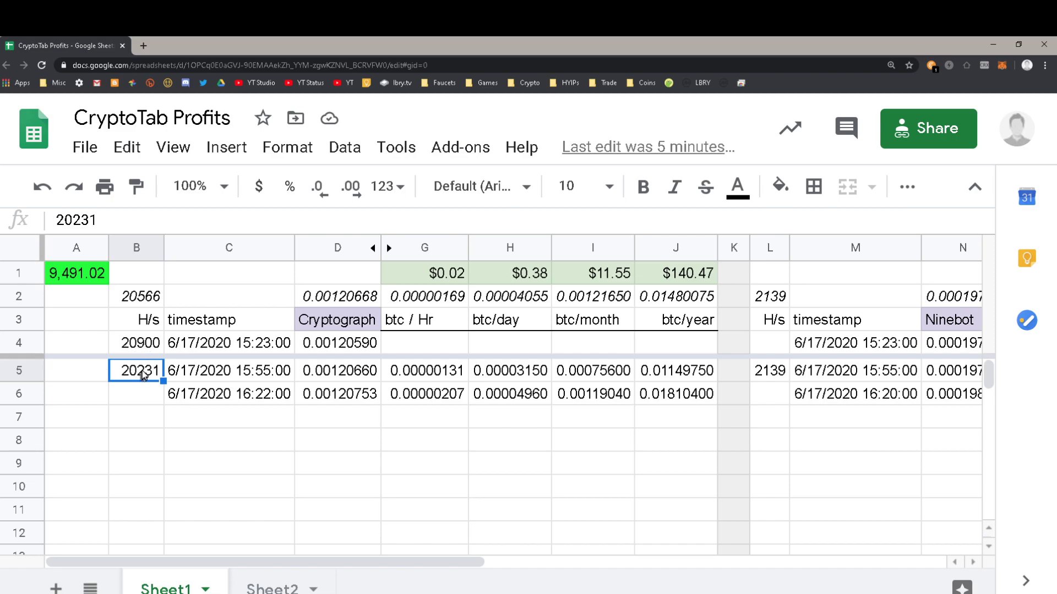
{"action": "mouse_move", "coordinate": [290, 544]}
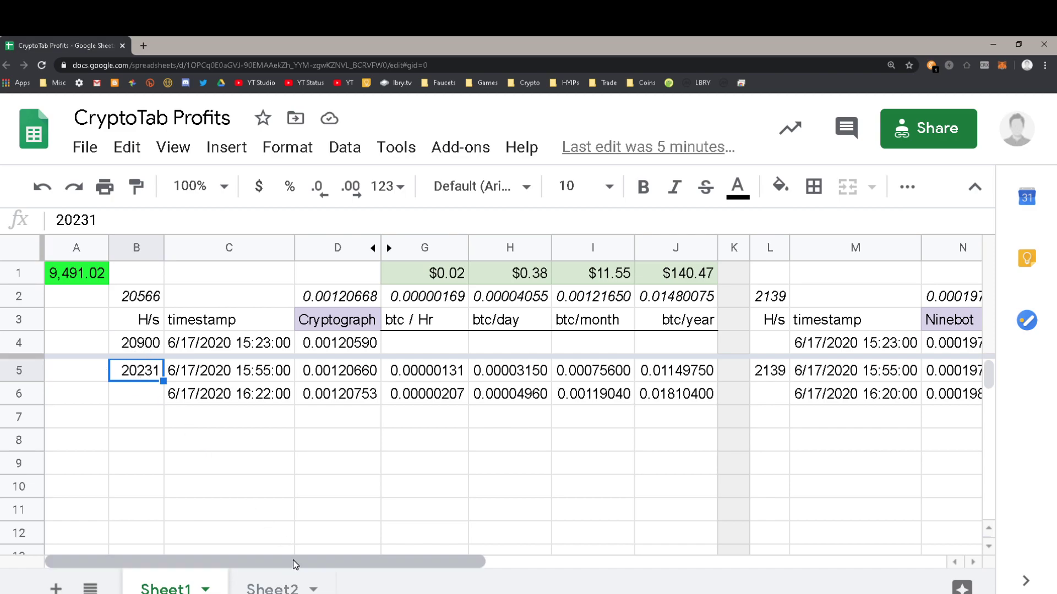
Review the Ninebot 2139 H/s and Reed 2962 H/s figures and Reed's two btc/day readings
{"action": "scroll", "scroll_direction": "right", "scroll_amount": 3}
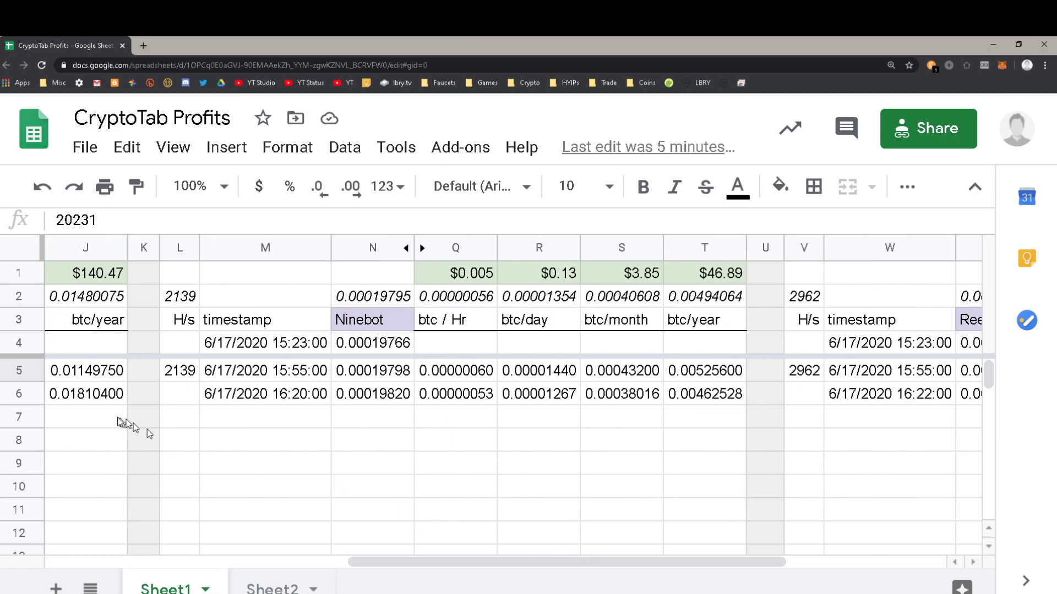
{"action": "left_click", "coordinate": [180, 370]}
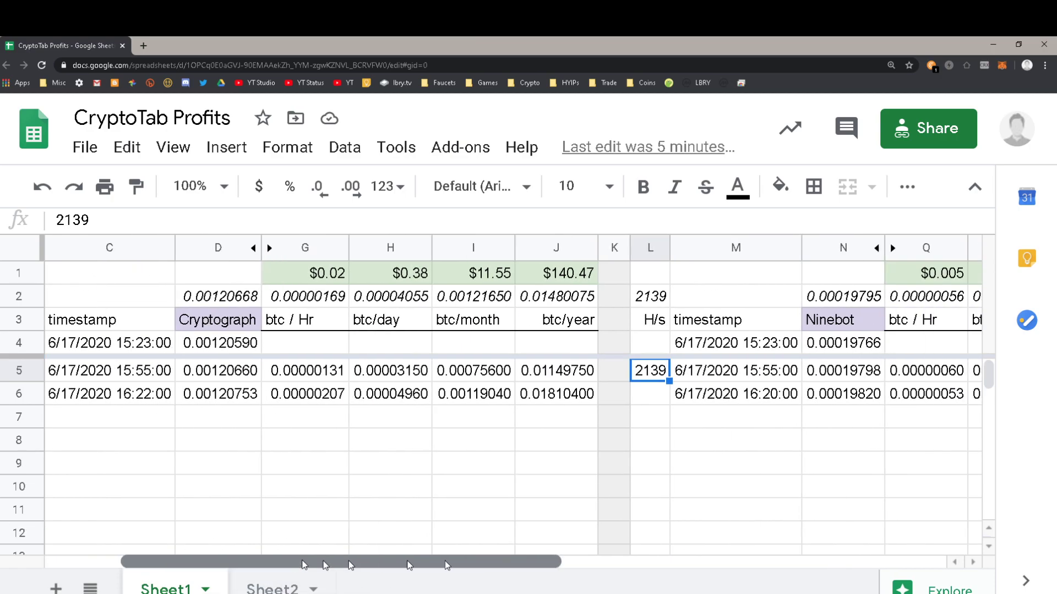
{"action": "scroll", "scroll_direction": "right", "scroll_amount": 3}
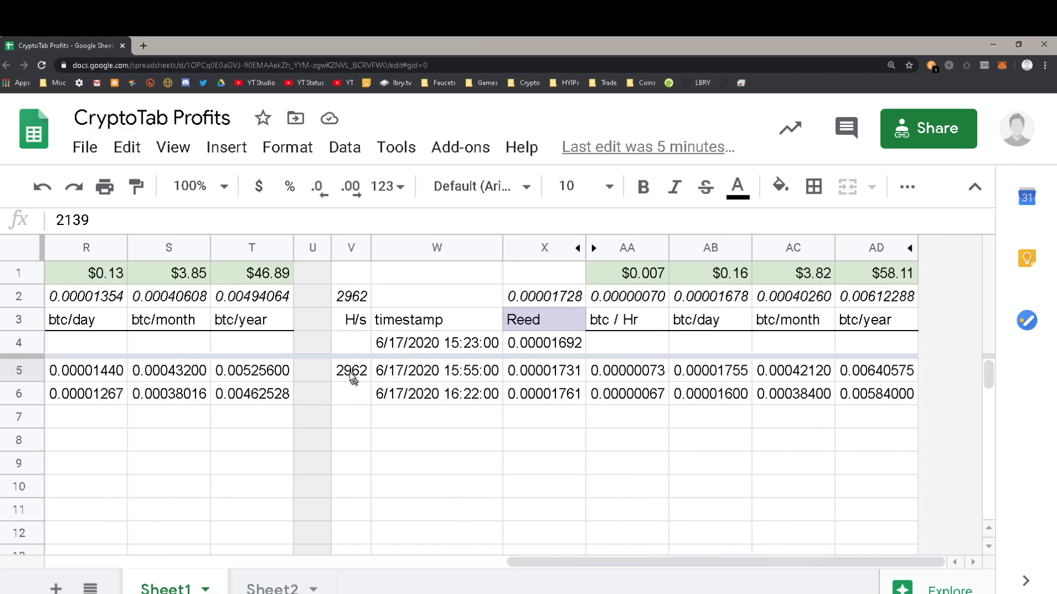
{"action": "left_click", "coordinate": [350, 370]}
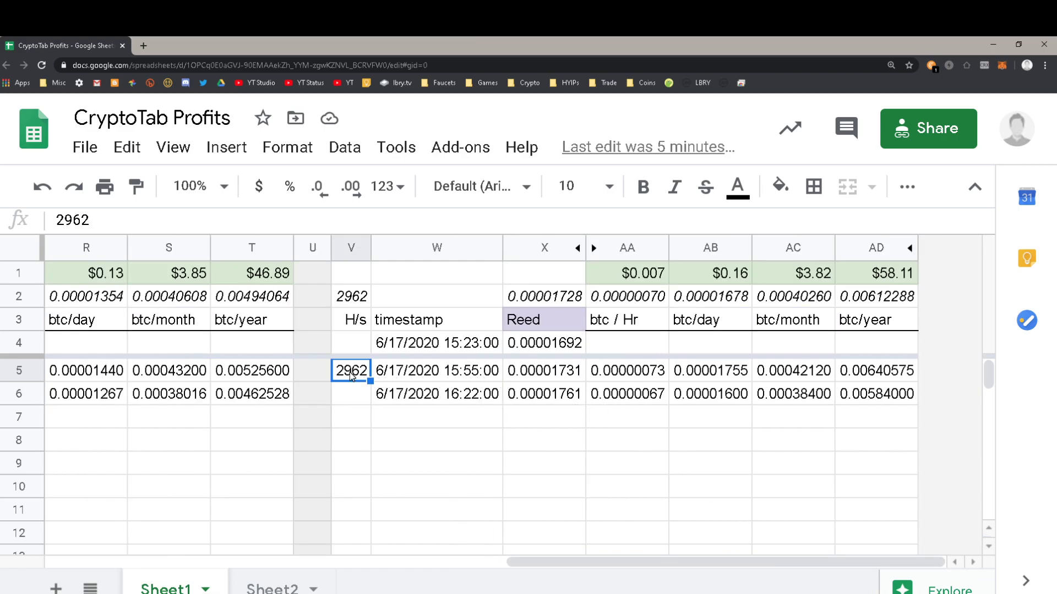
{"action": "mouse_move", "coordinate": [484, 438]}
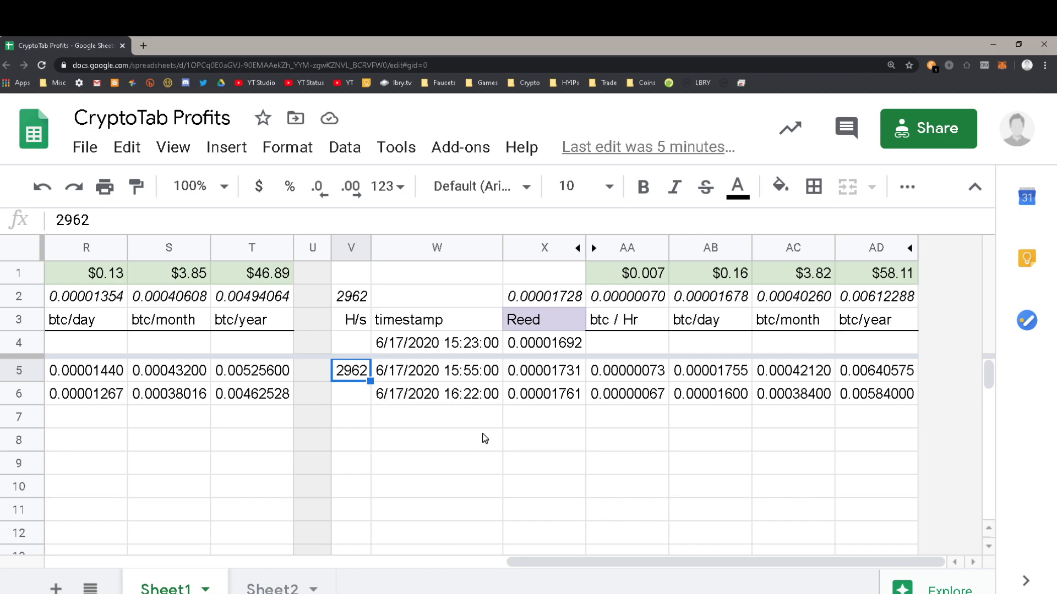
{"action": "mouse_move", "coordinate": [610, 568]}
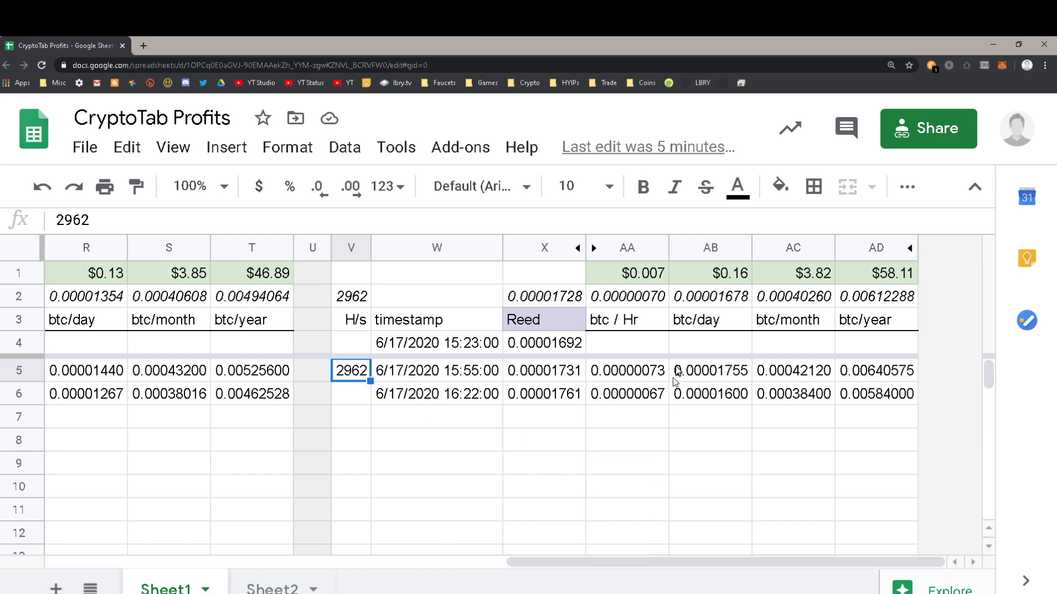
{"action": "left_click", "coordinate": [709, 370]}
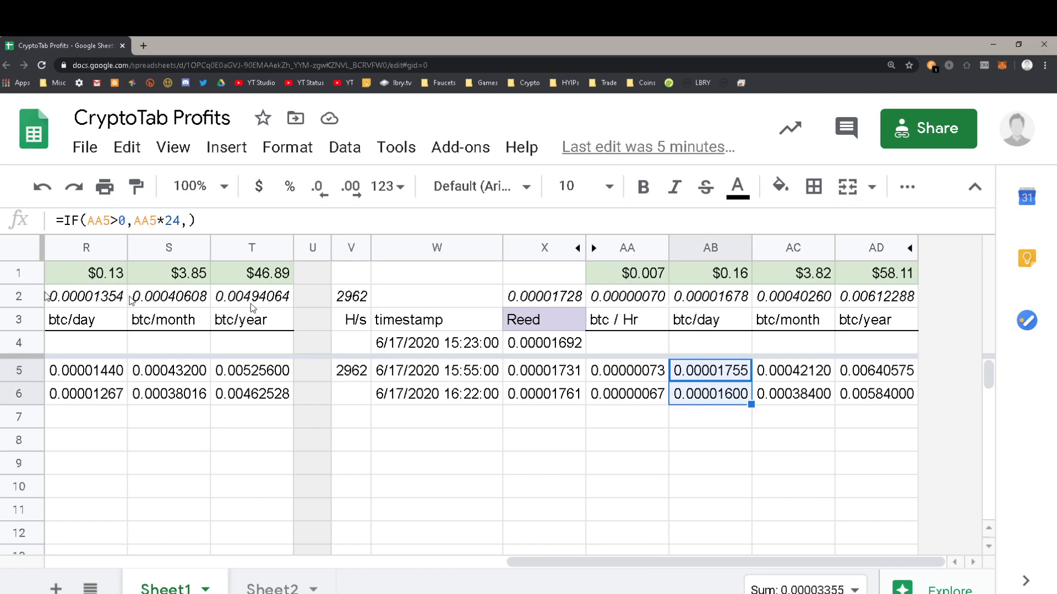
Inspect Reed's average btc/day, btc/month, $0.16 daily and 2962 H/s formulas
{"action": "left_click", "coordinate": [710, 296]}
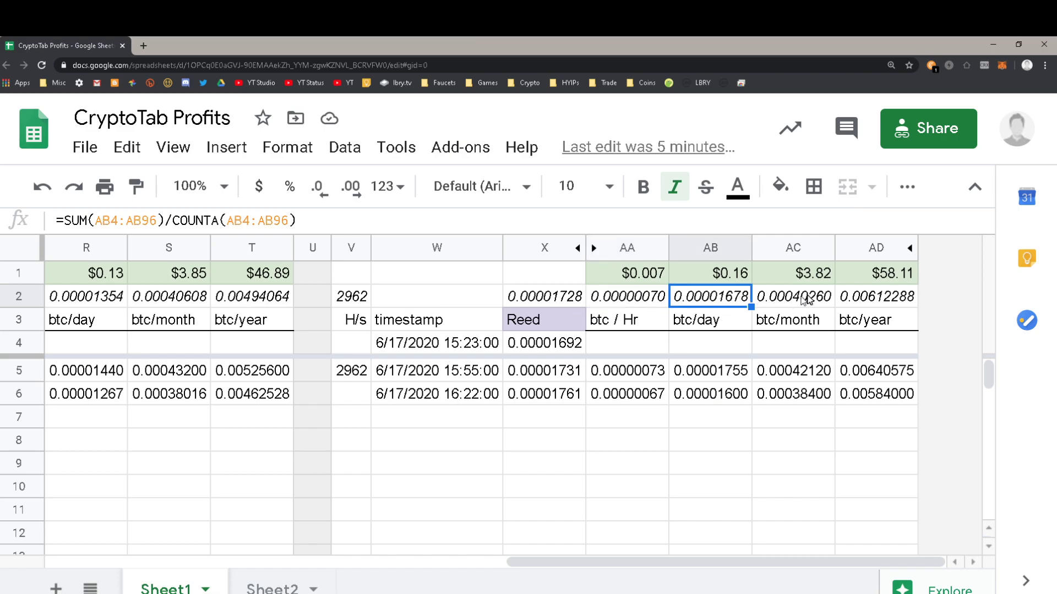
{"action": "left_click", "coordinate": [794, 297]}
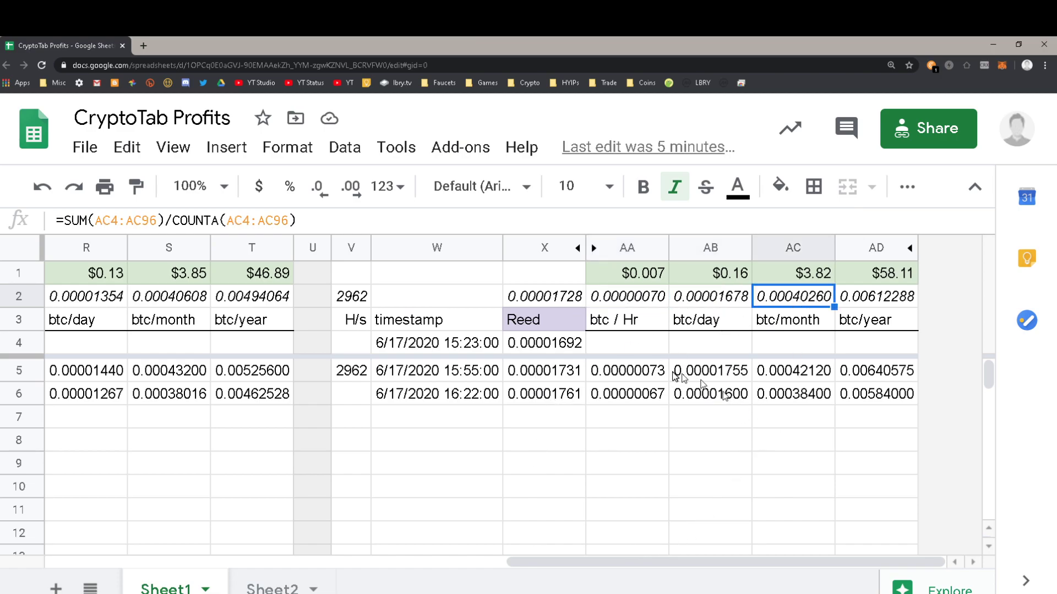
{"action": "mouse_move", "coordinate": [648, 535]}
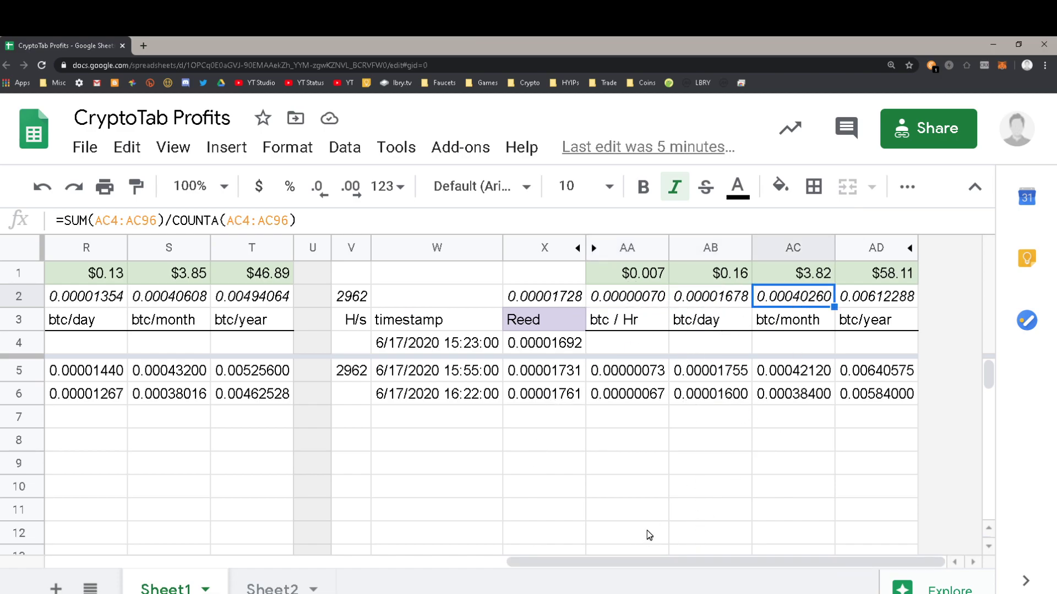
{"action": "left_click", "coordinate": [710, 296]}
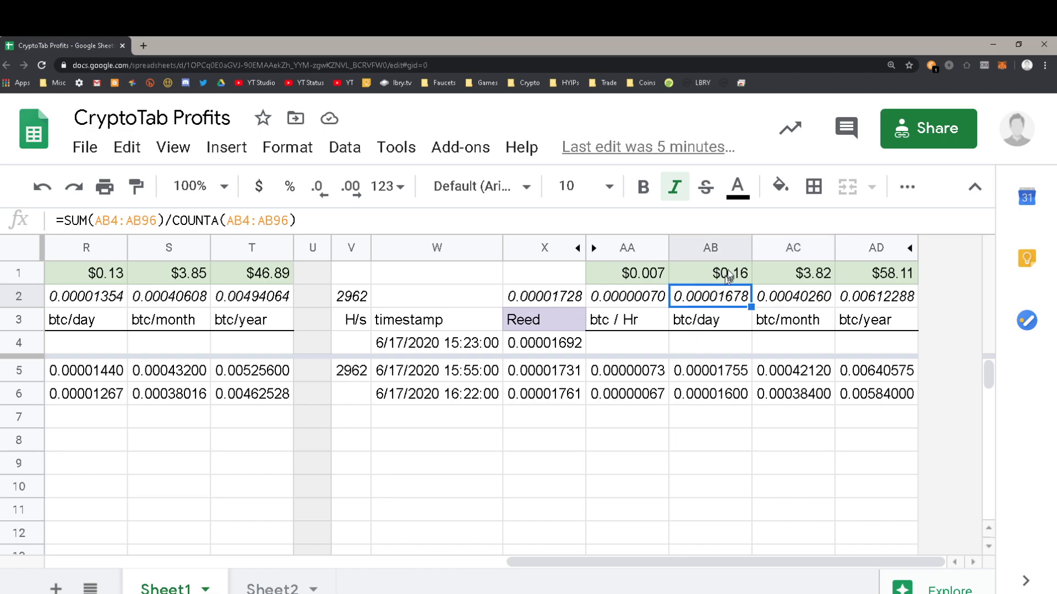
{"action": "mouse_move", "coordinate": [704, 384]}
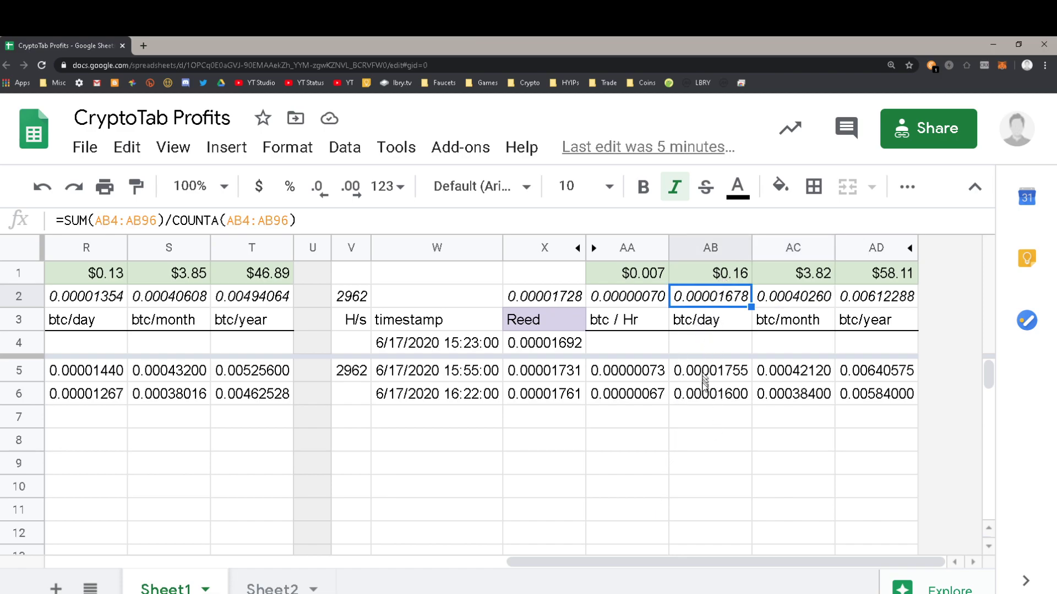
{"action": "mouse_move", "coordinate": [713, 278]}
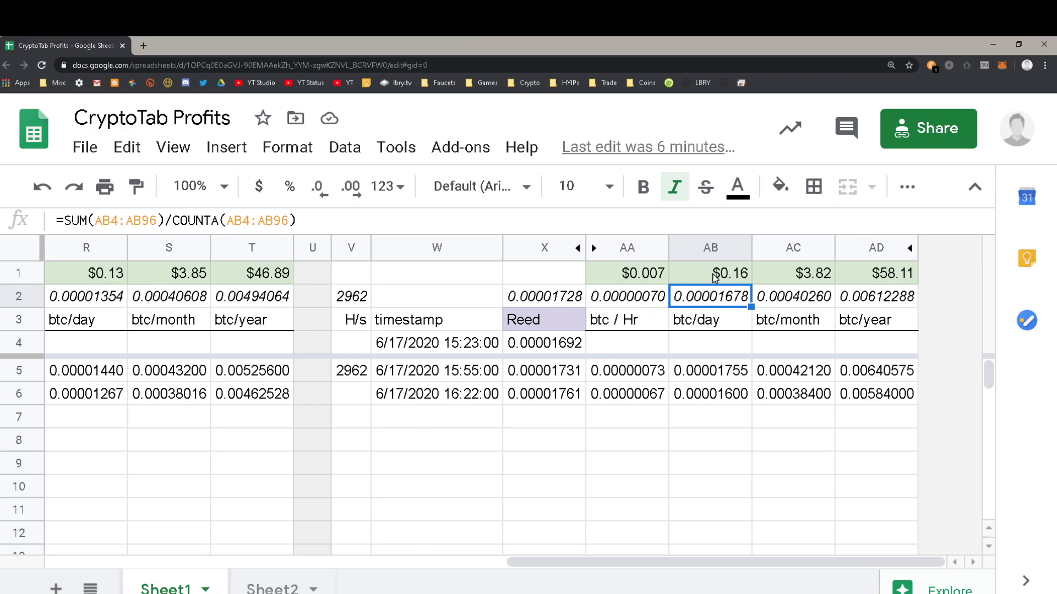
{"action": "left_click", "coordinate": [710, 273]}
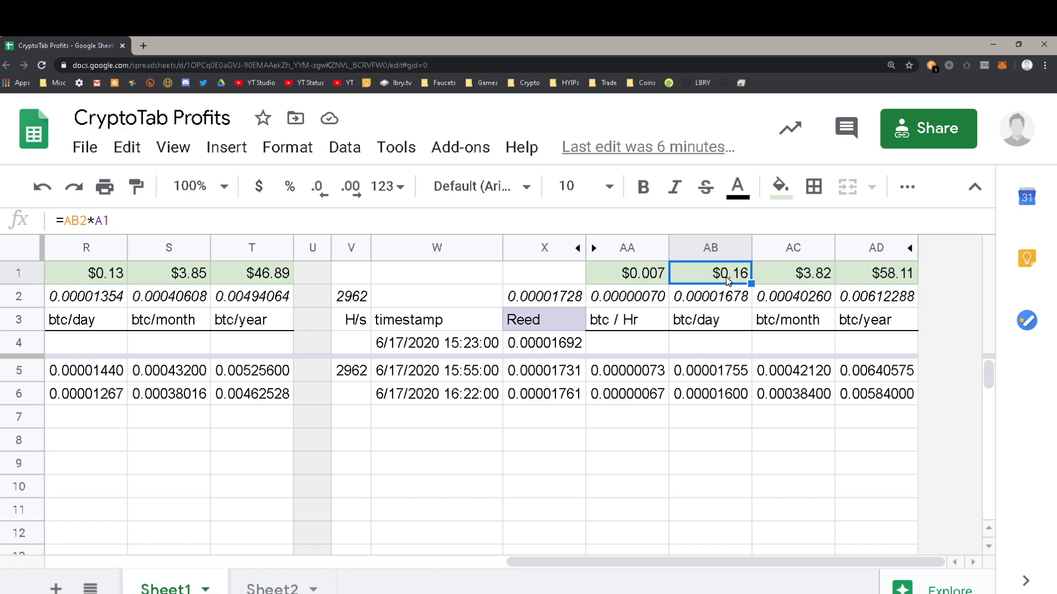
{"action": "mouse_move", "coordinate": [733, 304]}
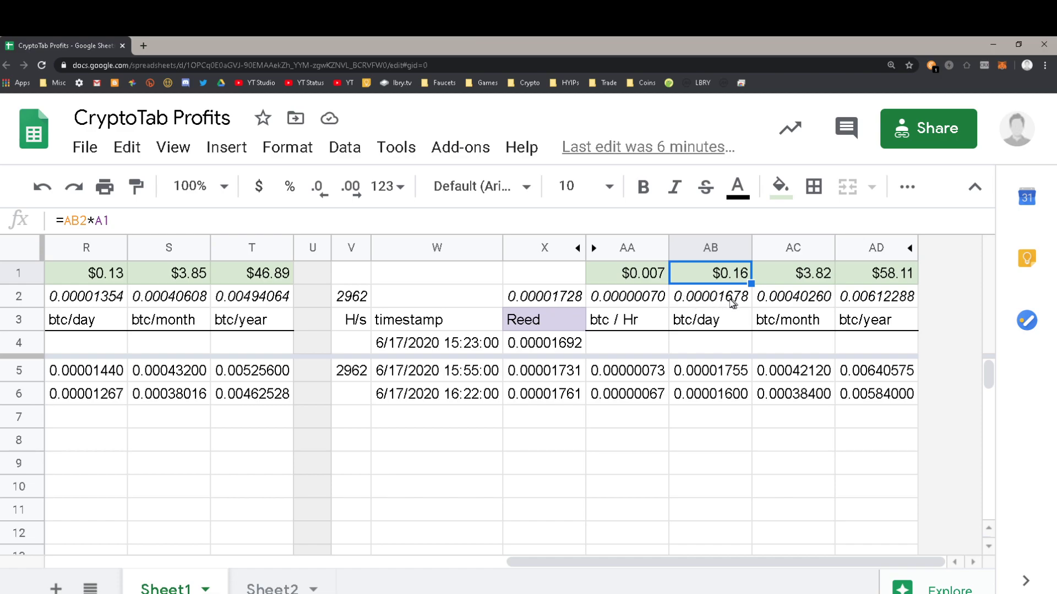
{"action": "mouse_move", "coordinate": [701, 303]}
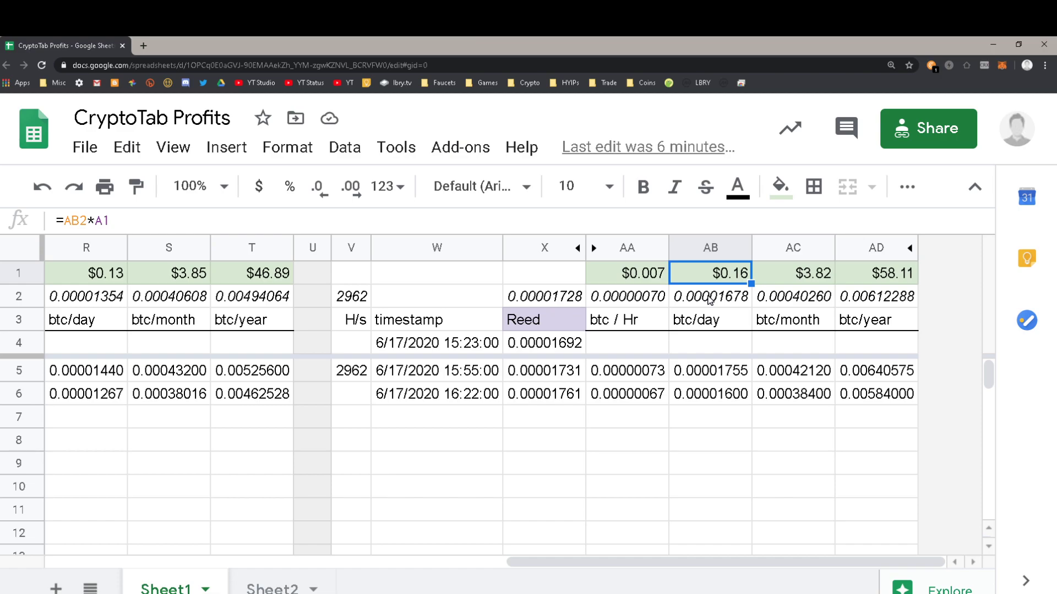
{"action": "left_click", "coordinate": [710, 296]}
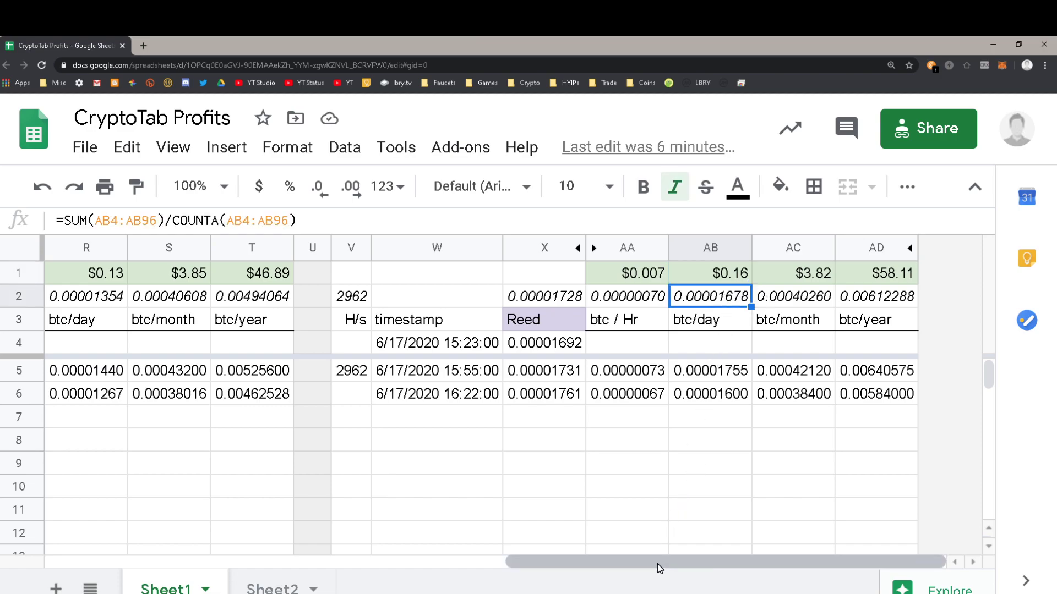
{"action": "scroll", "scroll_direction": "left", "scroll_amount": 3}
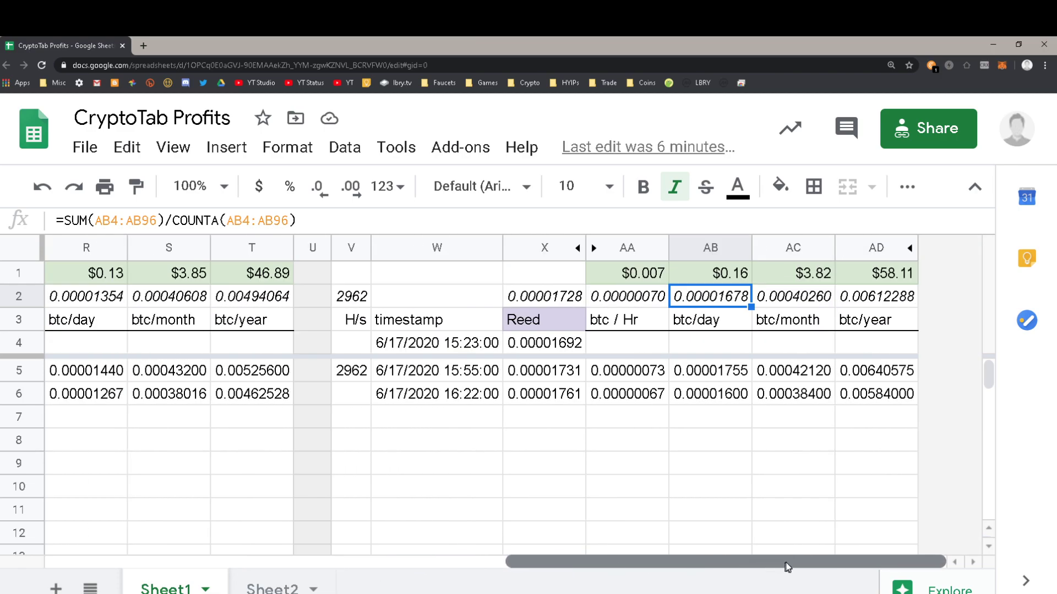
{"action": "left_click", "coordinate": [351, 296]}
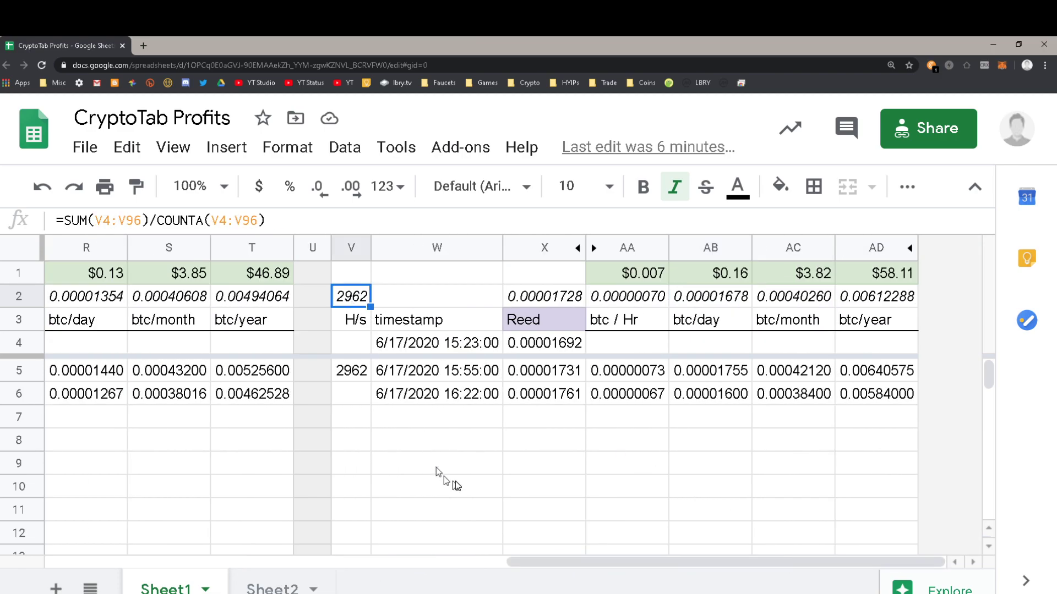
{"action": "mouse_move", "coordinate": [566, 561]}
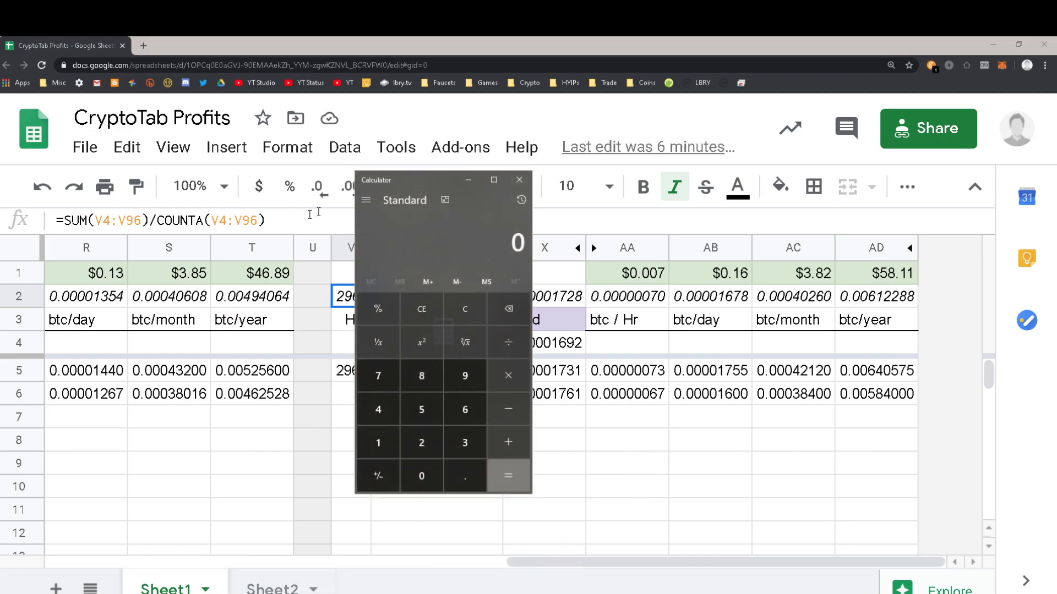
Compute the 20 ÷ 3 hash-rate ratio of about 6.67 in Calculator and close it
{"action": "left_click", "coordinate": [518, 180]}
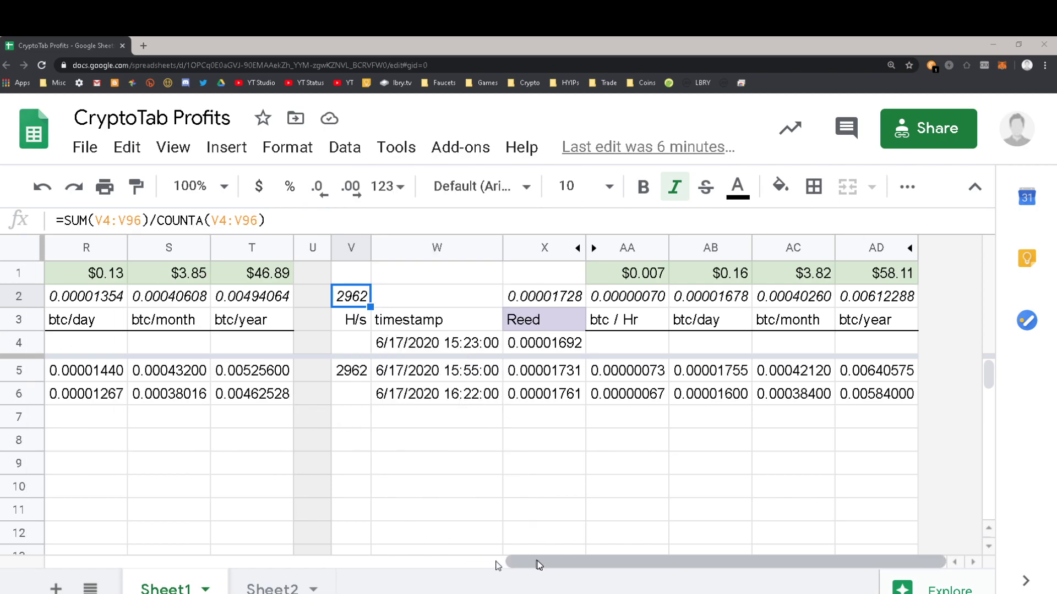
{"action": "scroll", "scroll_direction": "left", "scroll_amount": 3}
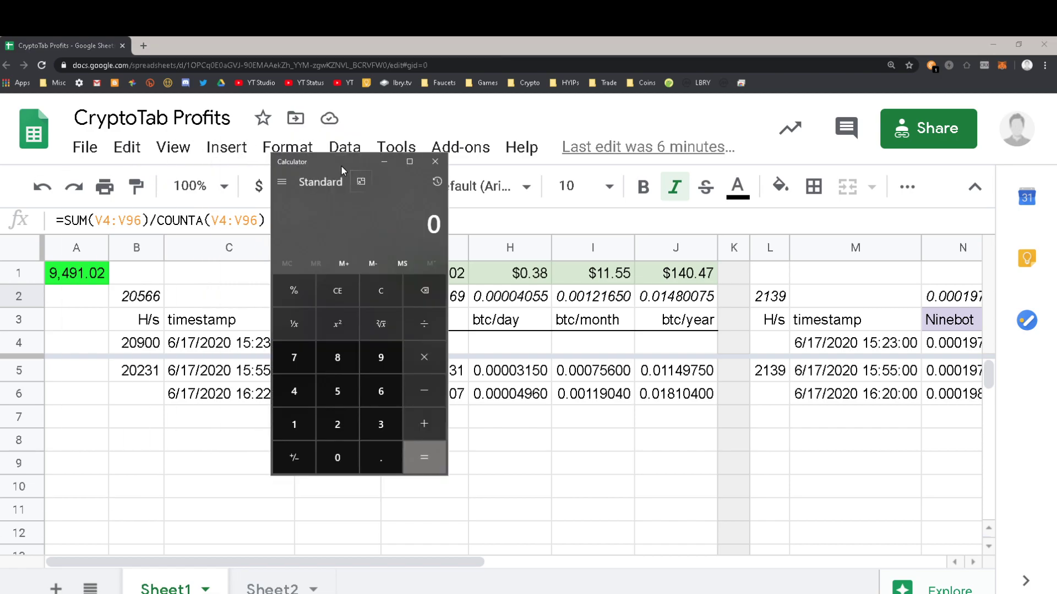
{"action": "left_click", "coordinate": [423, 458]}
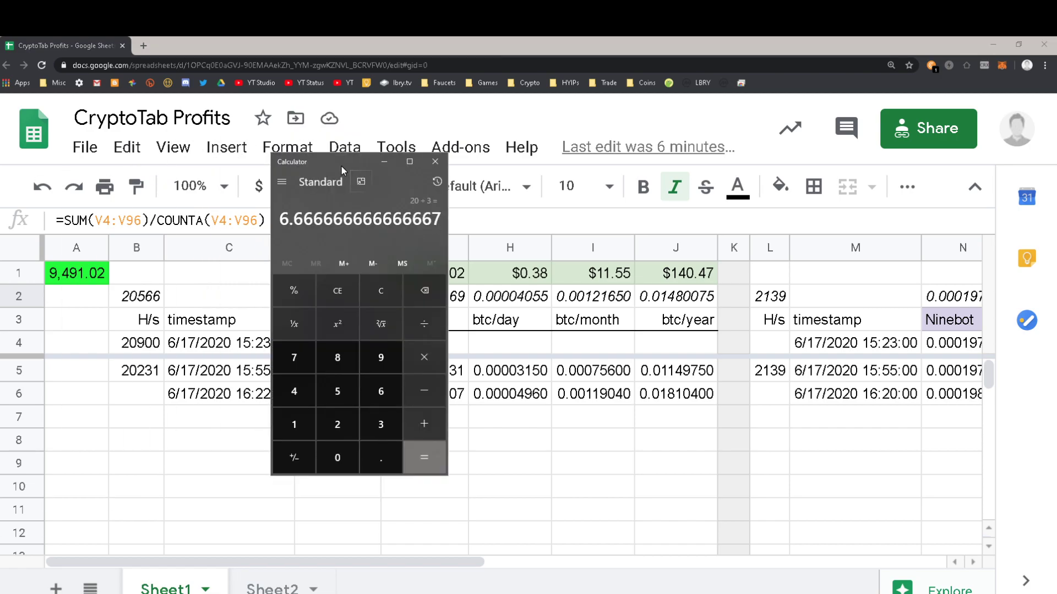
{"action": "mouse_move", "coordinate": [432, 179]}
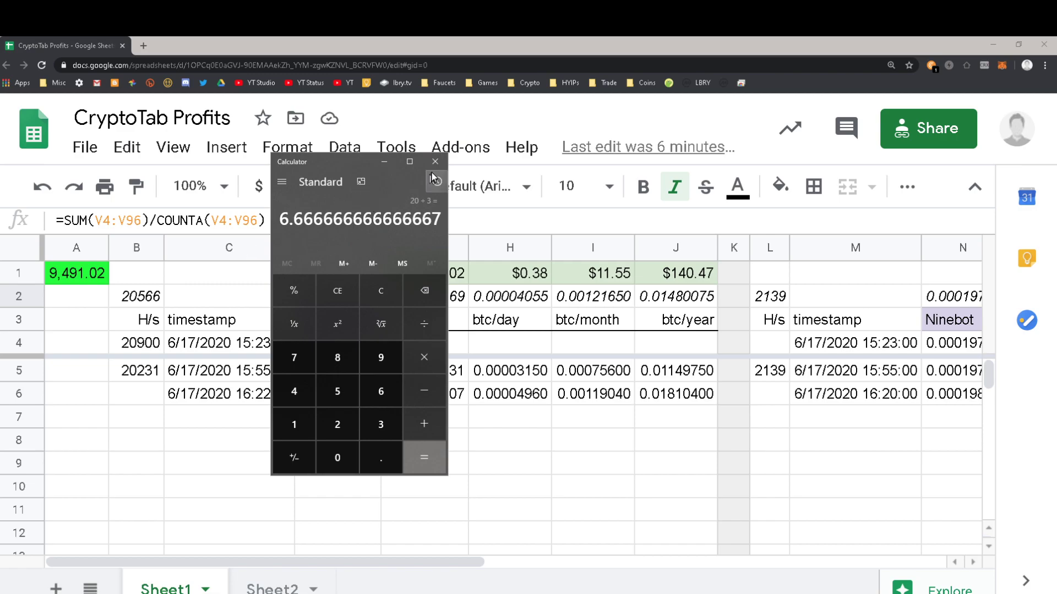
{"action": "mouse_move", "coordinate": [436, 162]}
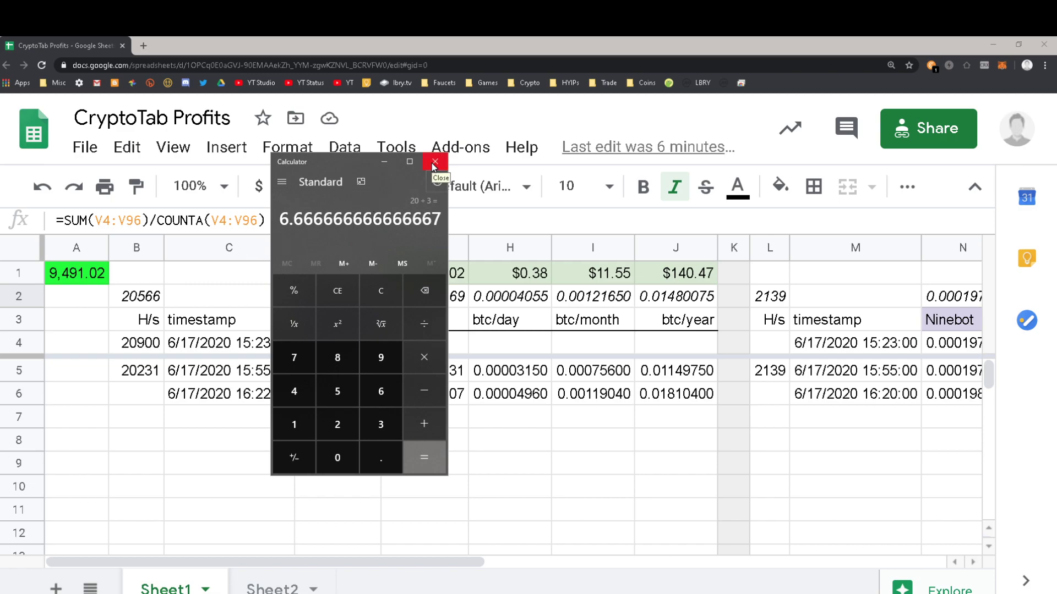
{"action": "left_click", "coordinate": [436, 162]}
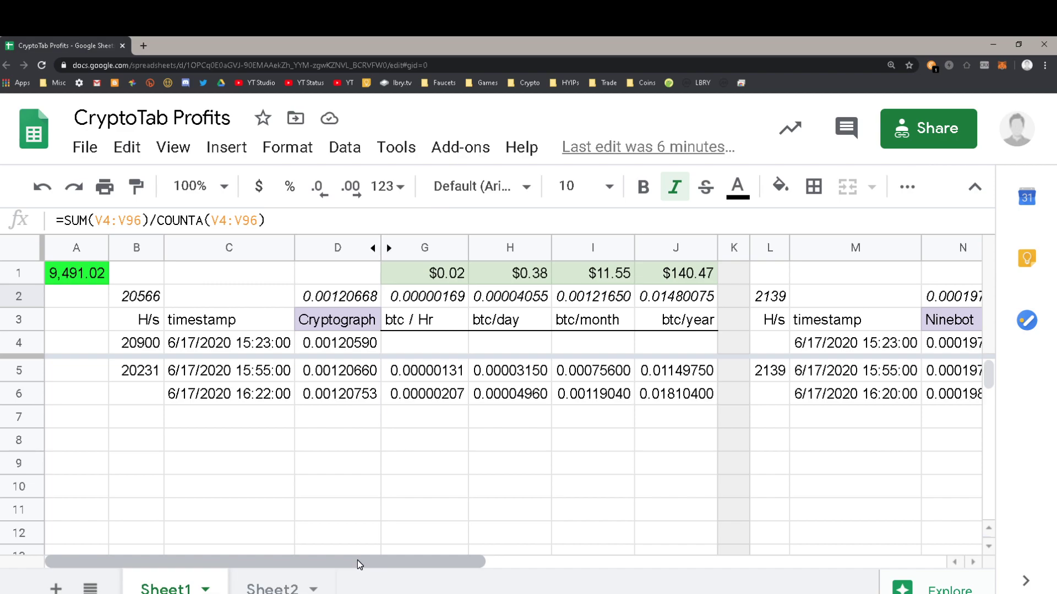
{"action": "mouse_move", "coordinate": [368, 563]}
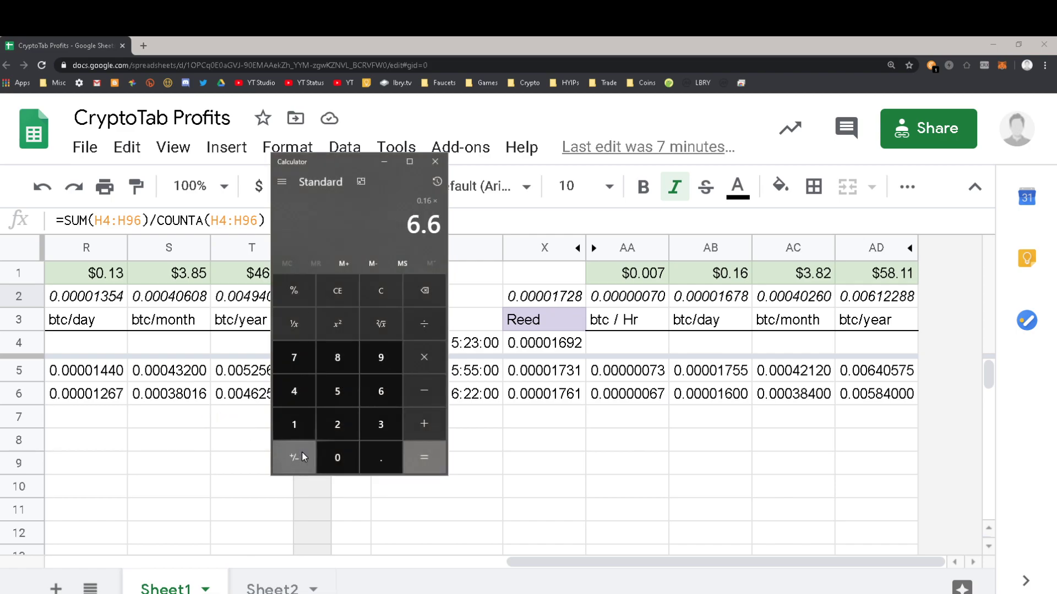
Compute 0.16 × 6.6 = 1.056 and close the calculator
{"action": "left_click", "coordinate": [424, 458]}
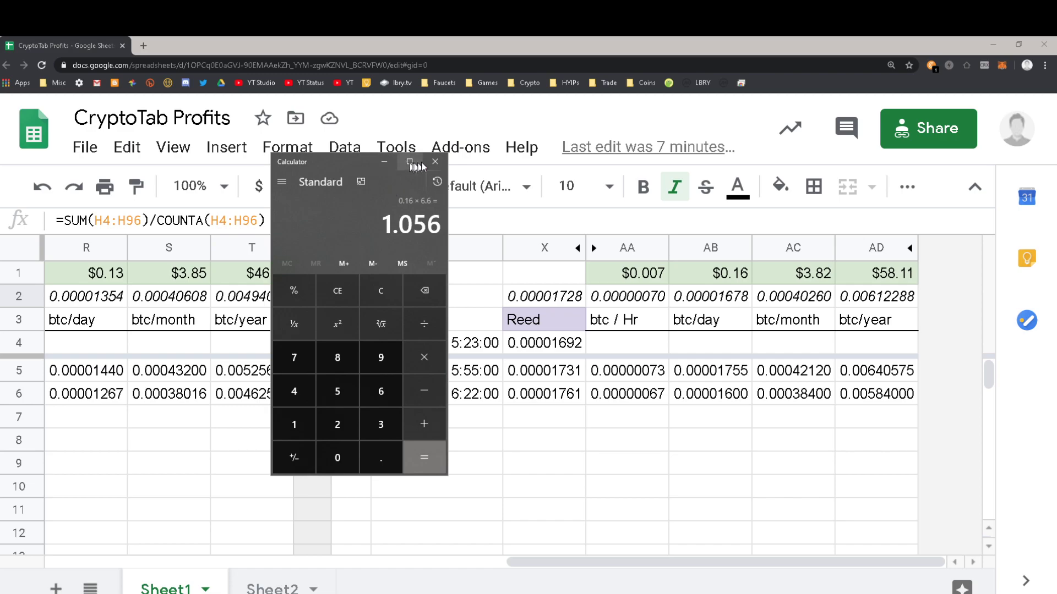
{"action": "left_click", "coordinate": [436, 162]}
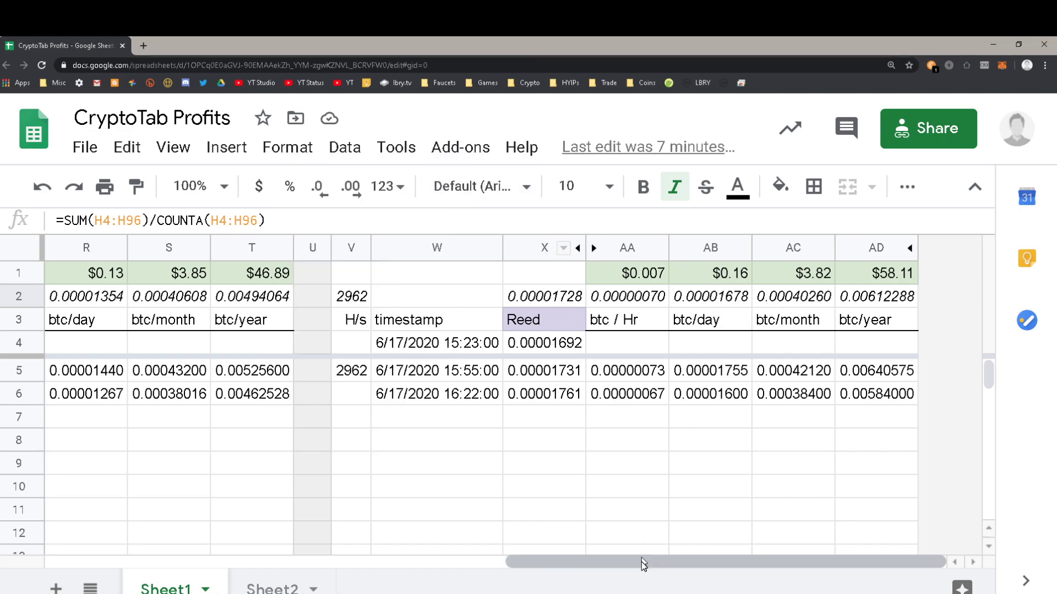
{"action": "scroll", "scroll_direction": "left", "scroll_amount": 3}
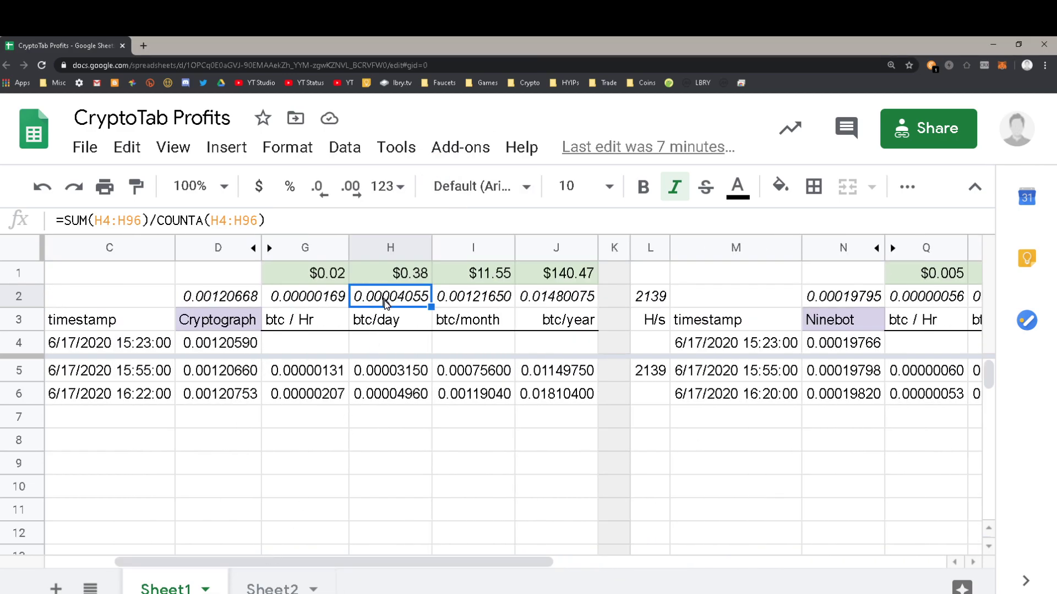
{"action": "mouse_move", "coordinate": [384, 329]}
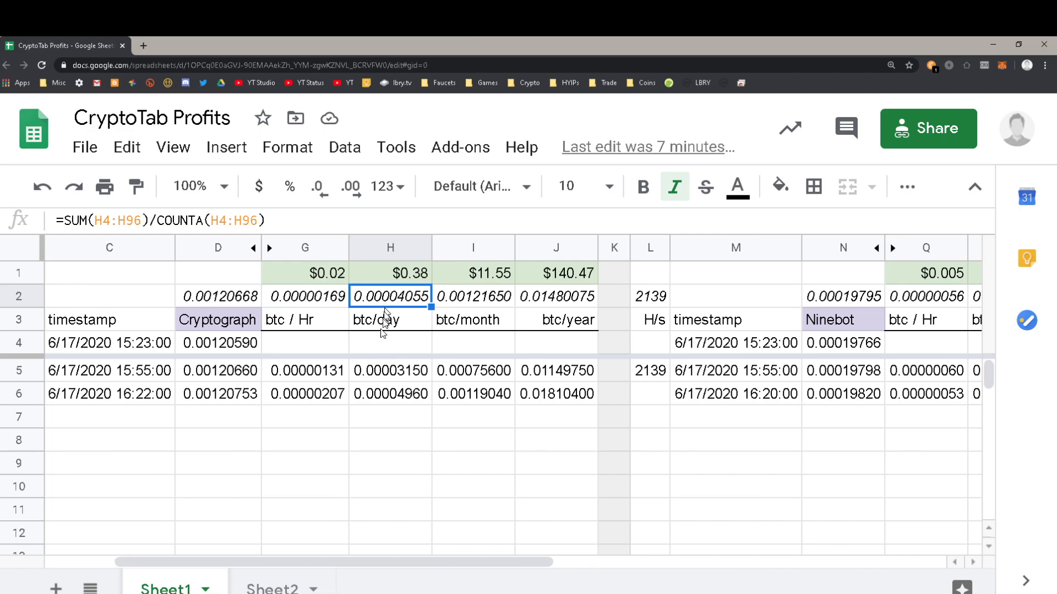
{"action": "mouse_move", "coordinate": [337, 535]}
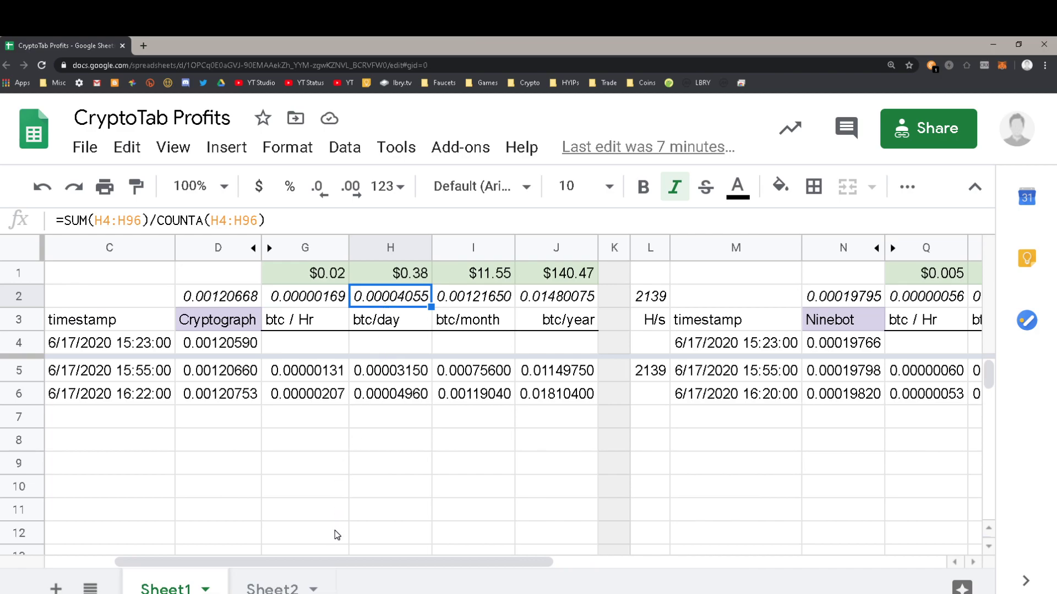
{"action": "mouse_move", "coordinate": [340, 527]}
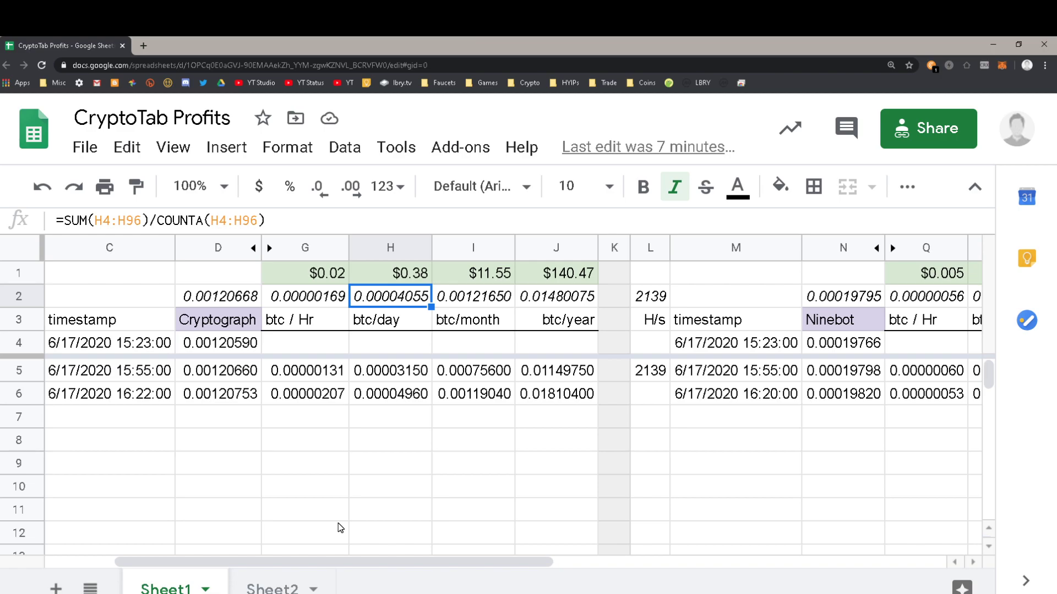
{"action": "mouse_move", "coordinate": [330, 539]}
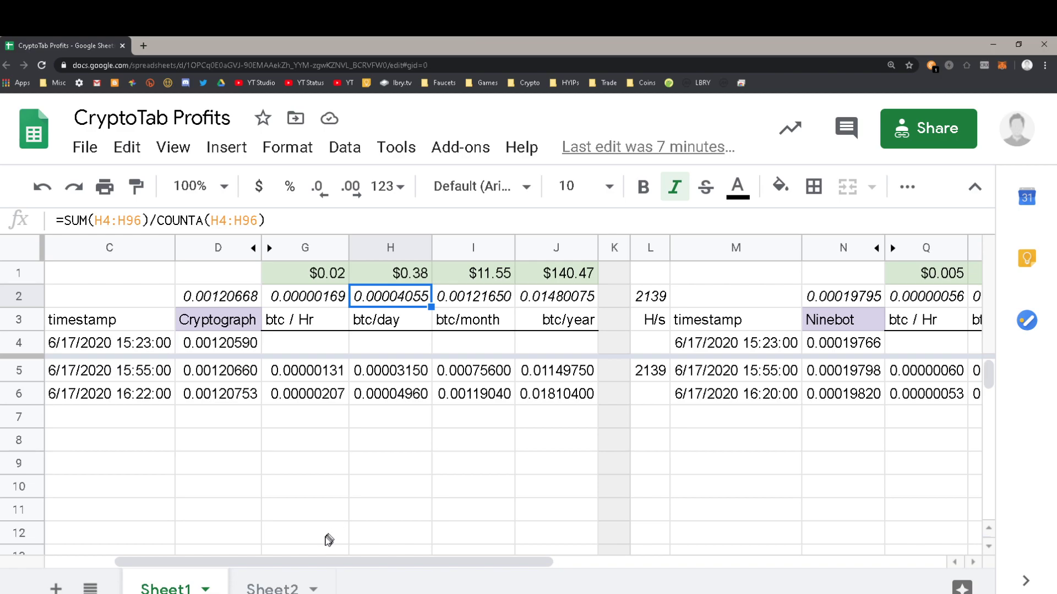
{"action": "mouse_move", "coordinate": [238, 313]}
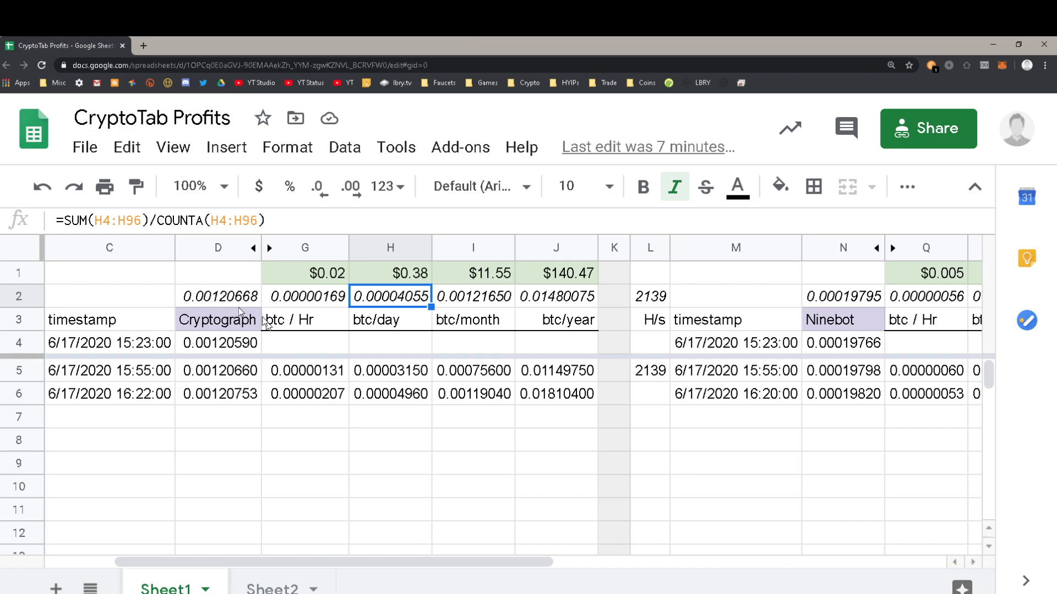
{"action": "left_click", "coordinate": [218, 296]}
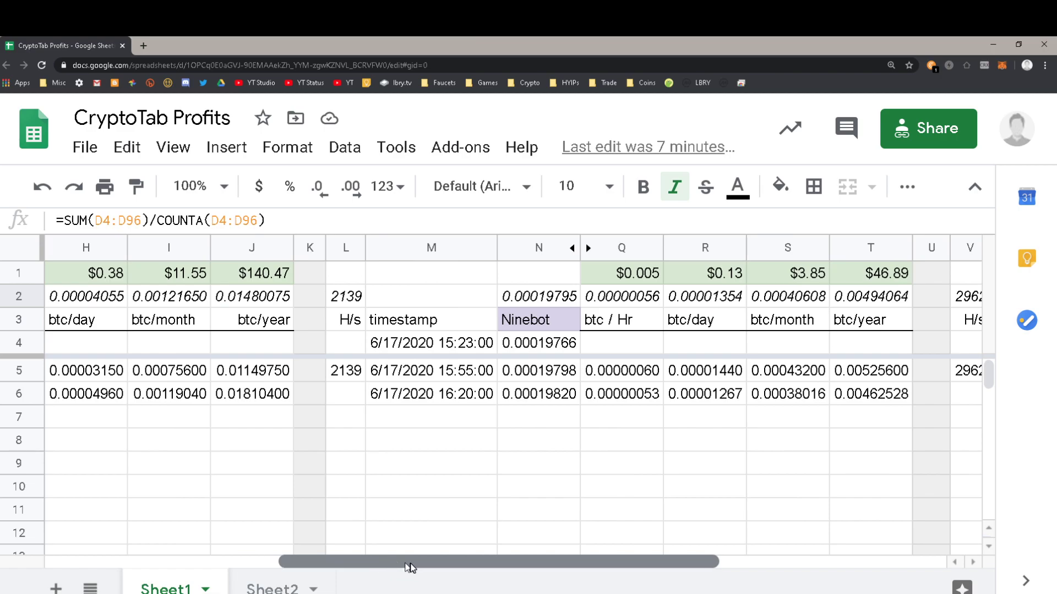
{"action": "mouse_move", "coordinate": [557, 564]}
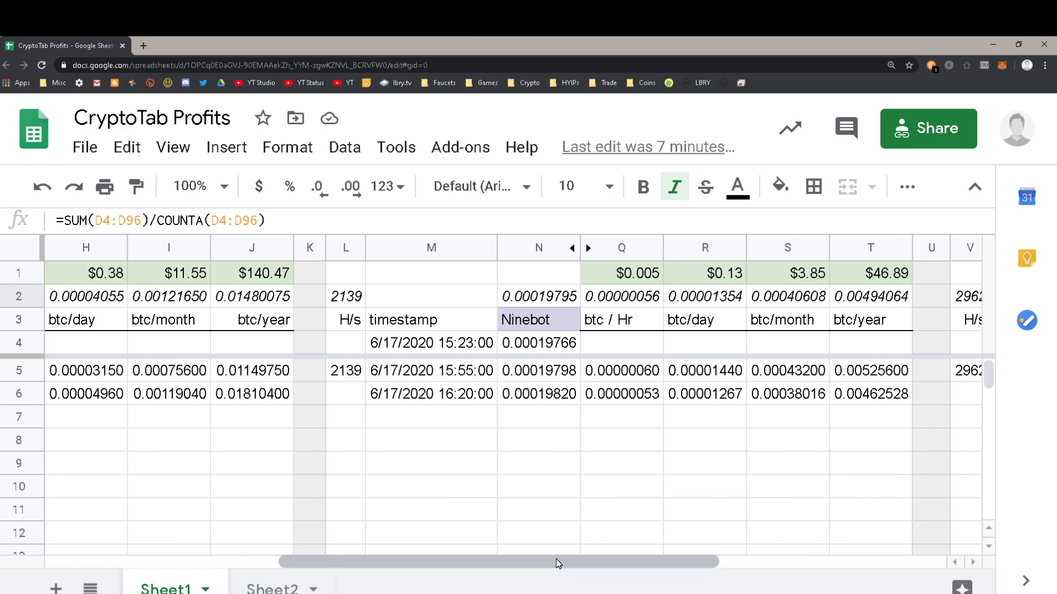
{"action": "scroll", "scroll_direction": "right", "scroll_amount": 3}
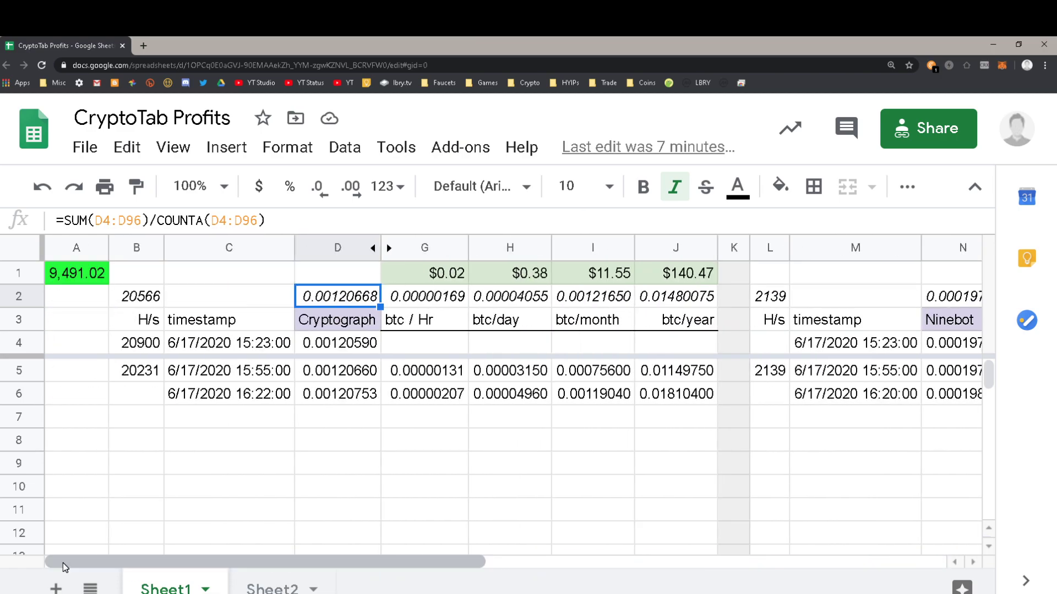
{"action": "mouse_move", "coordinate": [491, 403]}
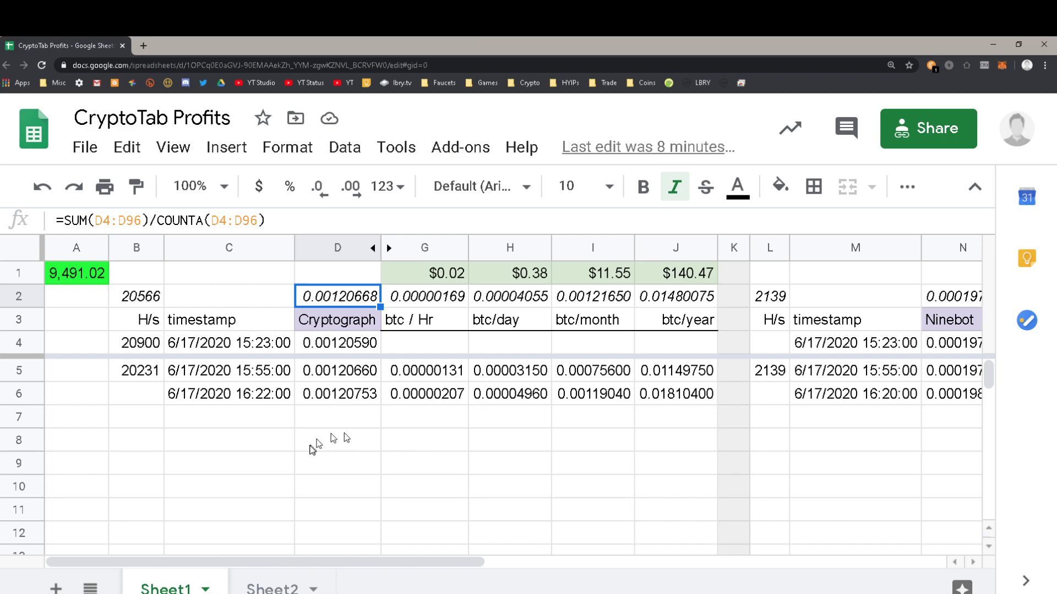
{"action": "mouse_move", "coordinate": [330, 470]}
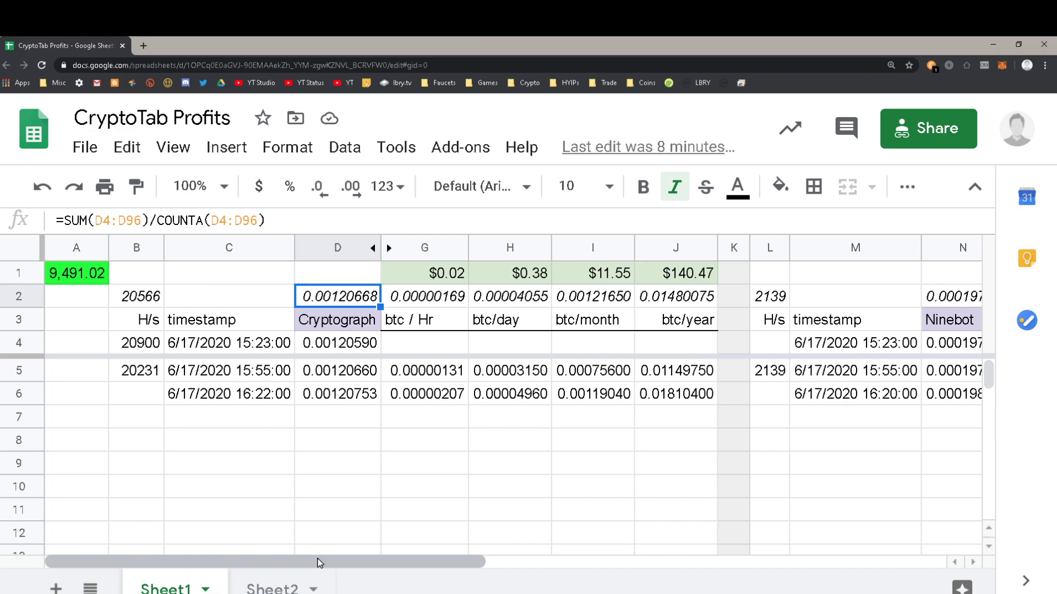
{"action": "mouse_move", "coordinate": [391, 311]}
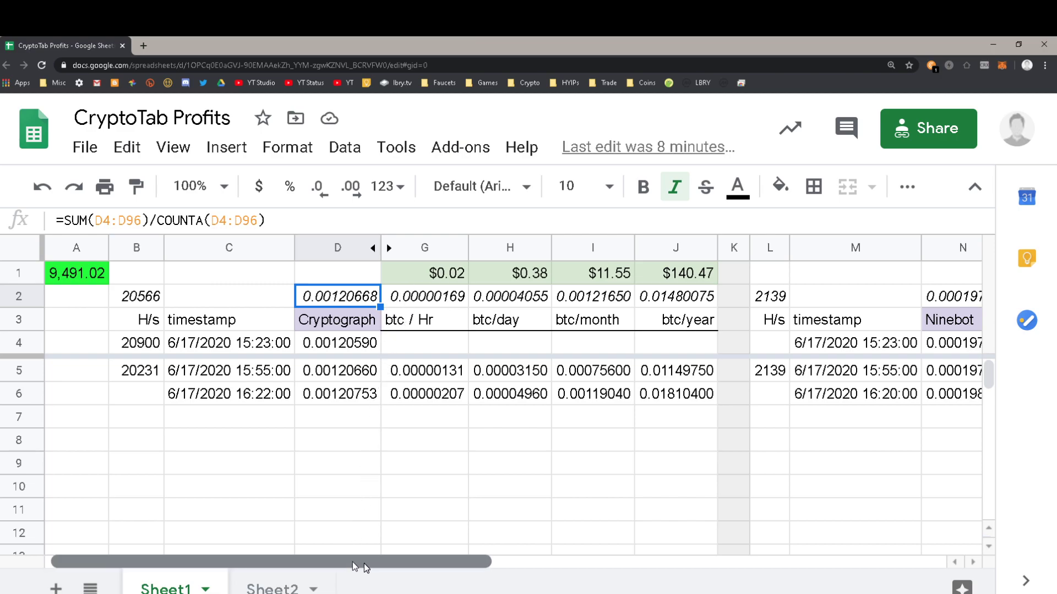
{"action": "scroll", "scroll_direction": "right", "scroll_amount": 3}
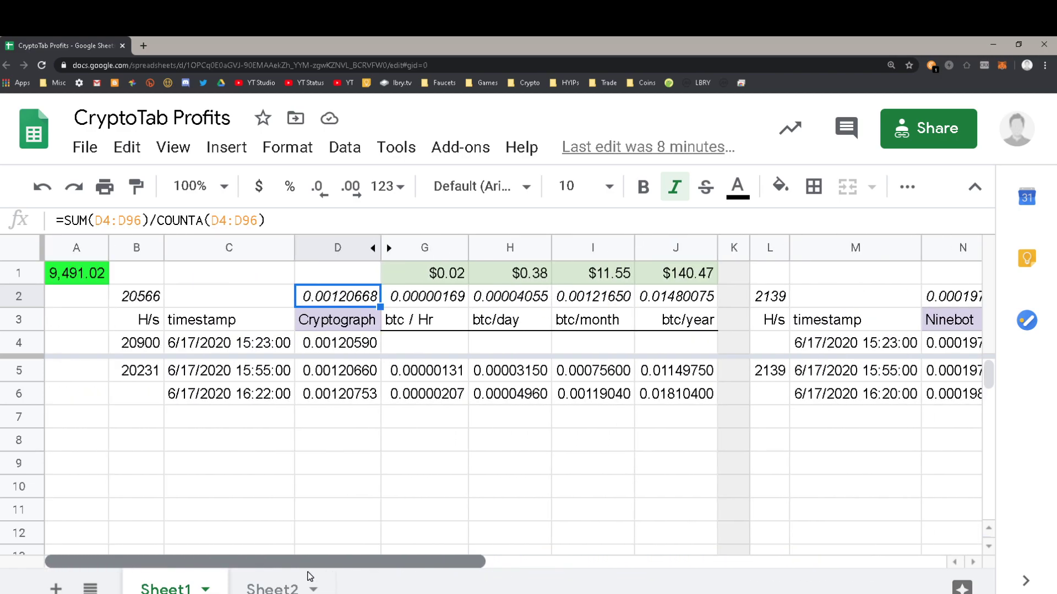
{"action": "scroll", "scroll_direction": "right", "scroll_amount": 3}
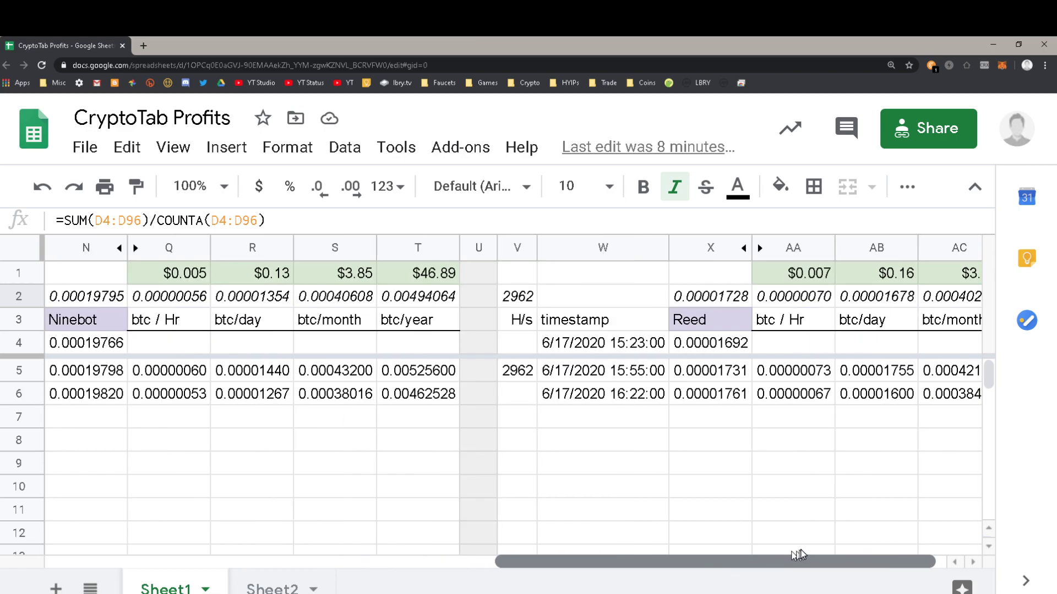
{"action": "scroll", "scroll_direction": "right", "scroll_amount": 3}
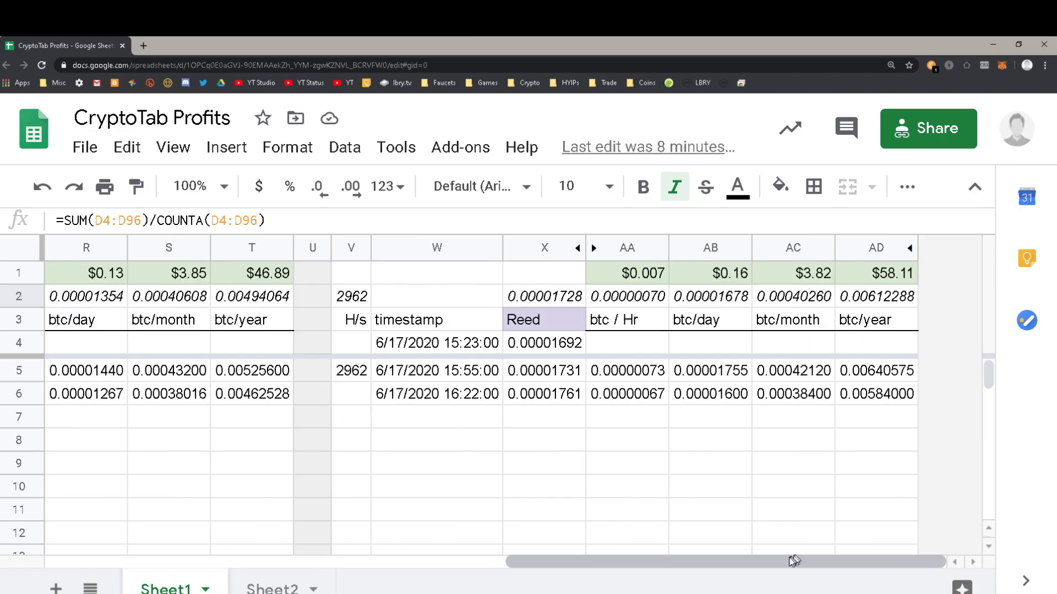
{"action": "mouse_move", "coordinate": [783, 564]}
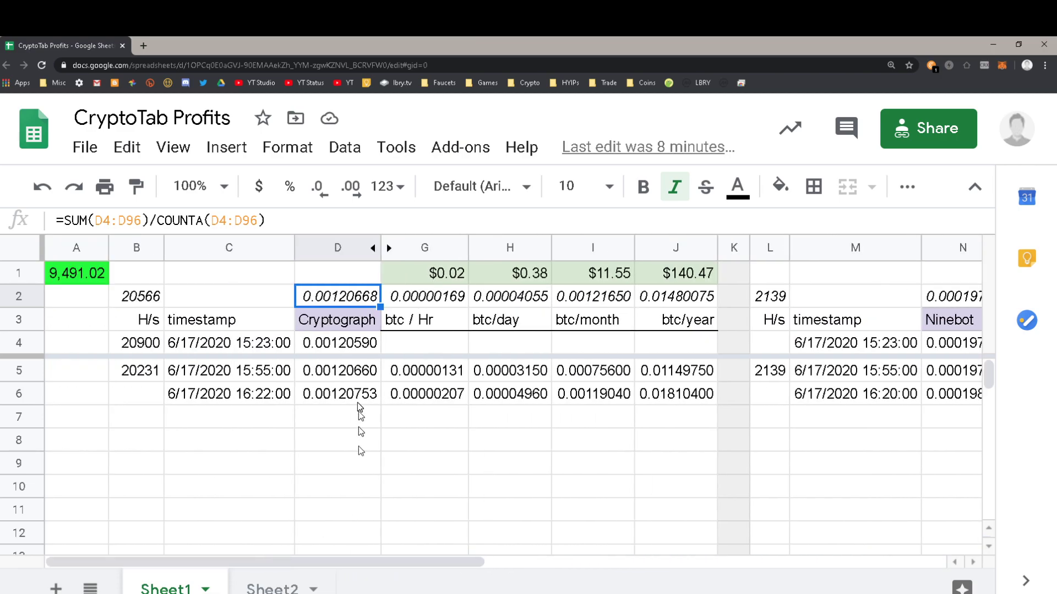
{"action": "mouse_move", "coordinate": [327, 455]}
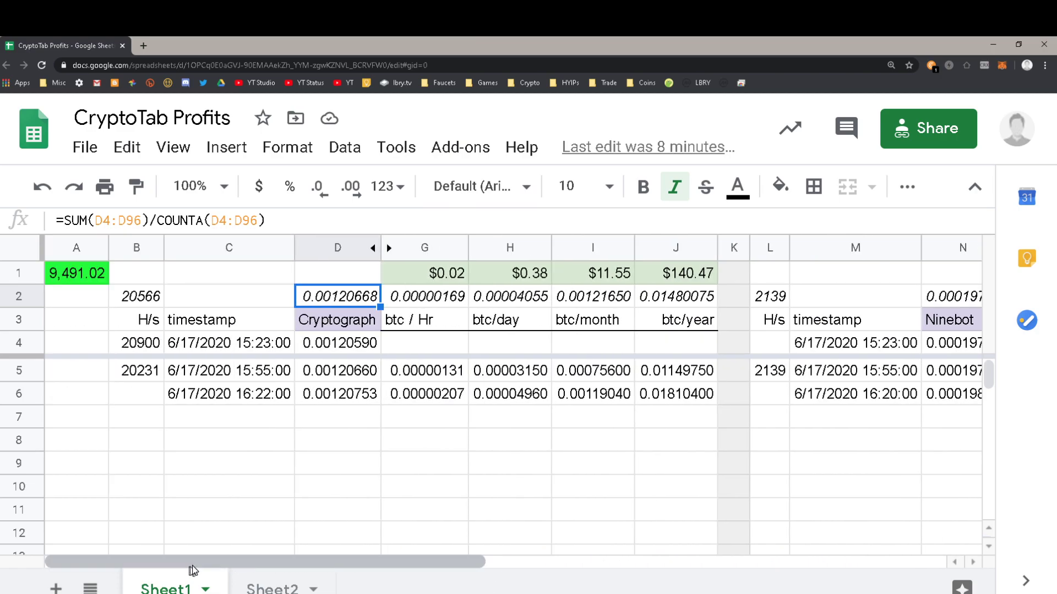
{"action": "mouse_move", "coordinate": [317, 311]}
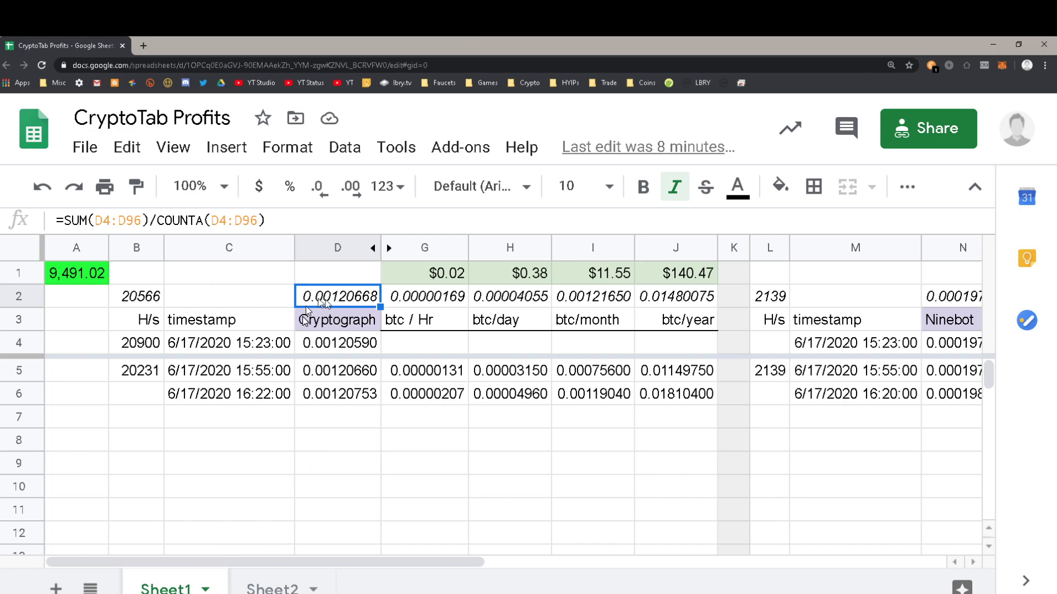
{"action": "mouse_move", "coordinate": [338, 431]}
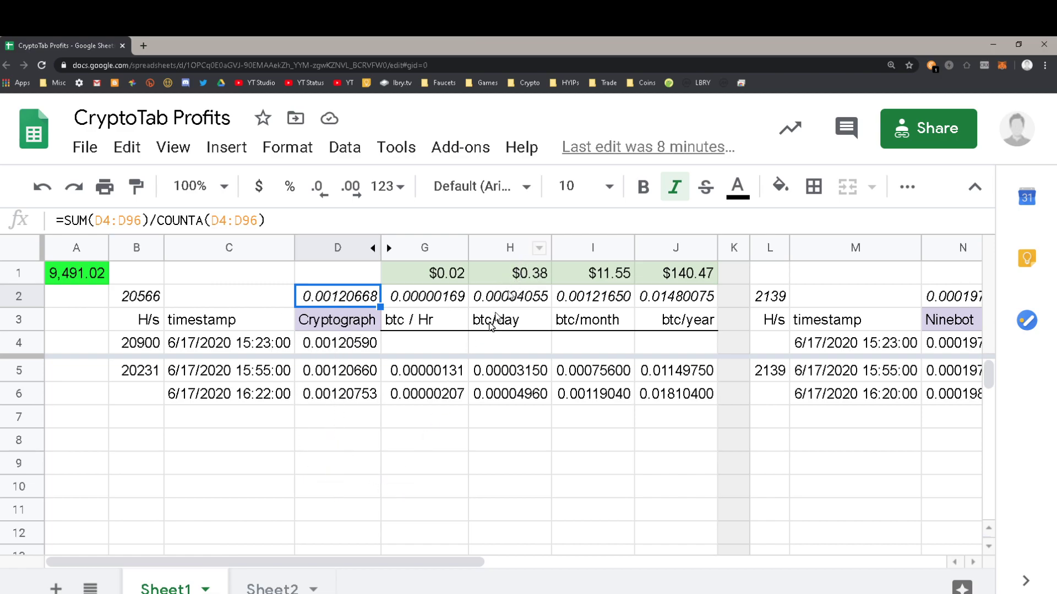
{"action": "mouse_move", "coordinate": [527, 279]}
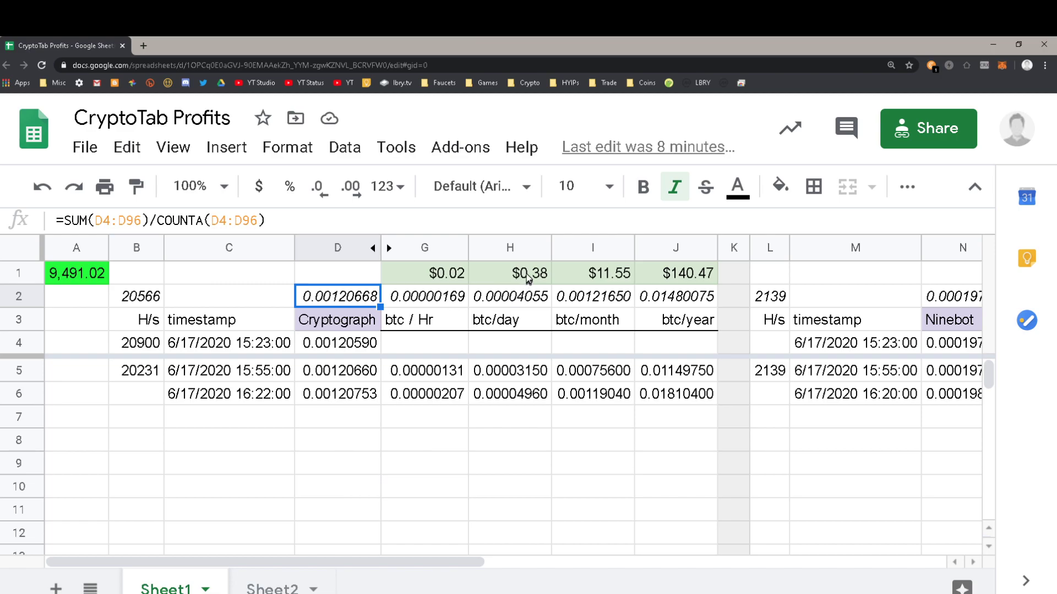
Check 0.38 × 10 = 3.8 against Cryptograph's $0.38/day, reset the calculator and return to the sheet
{"action": "left_click", "coordinate": [510, 273]}
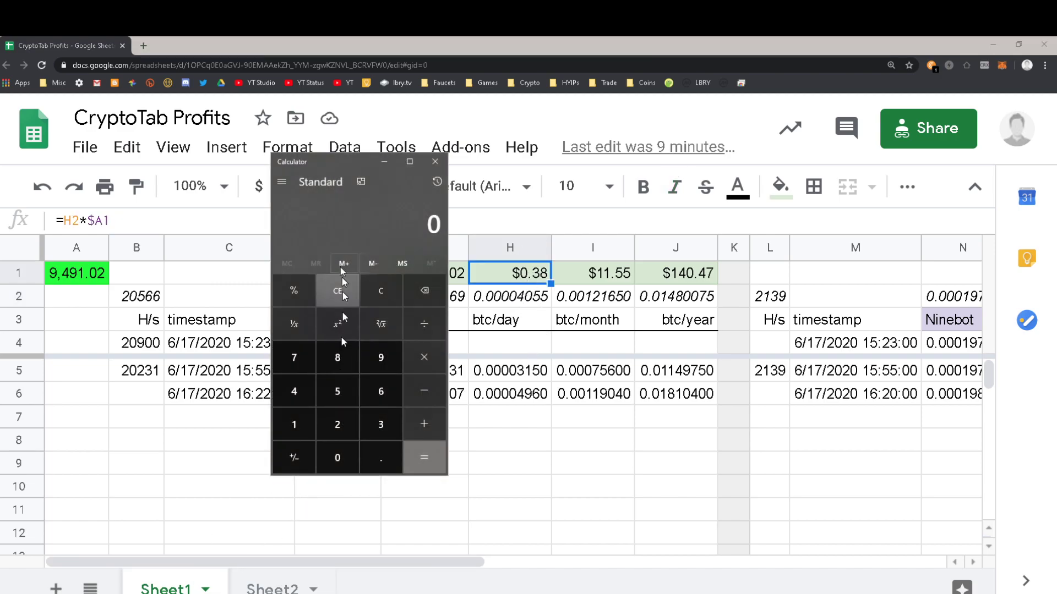
{"action": "left_click_drag", "start_coordinate": [356, 161], "coordinate": [203, 201]}
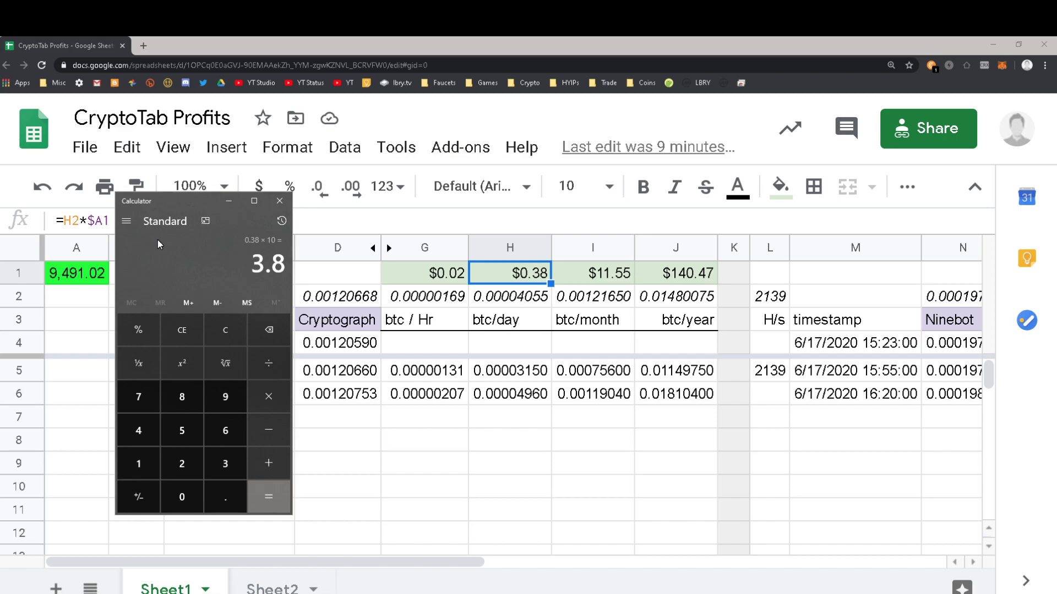
{"action": "left_click", "coordinate": [225, 330]}
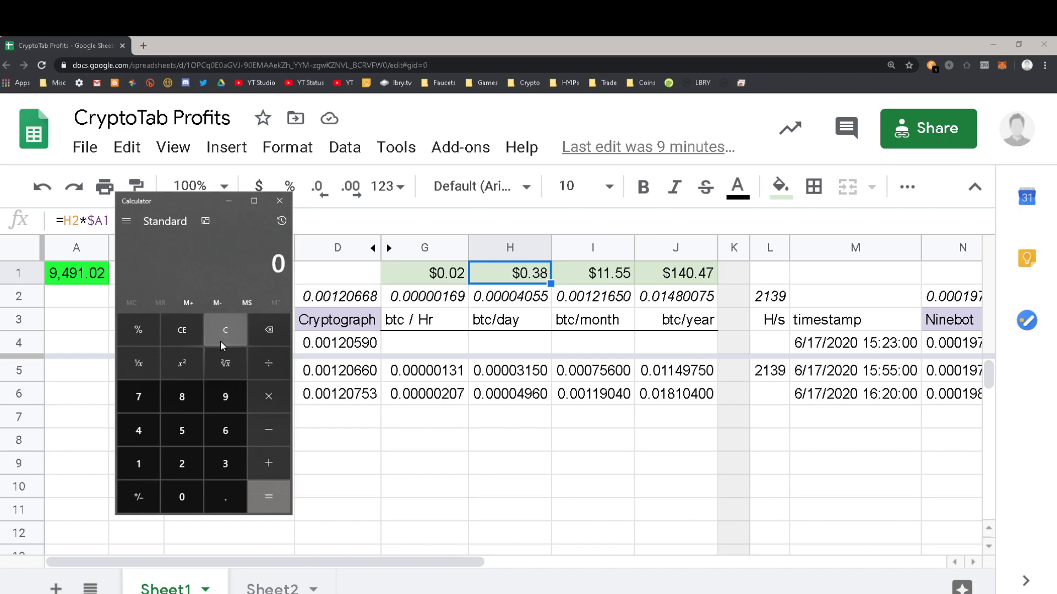
{"action": "left_click", "coordinate": [278, 201]}
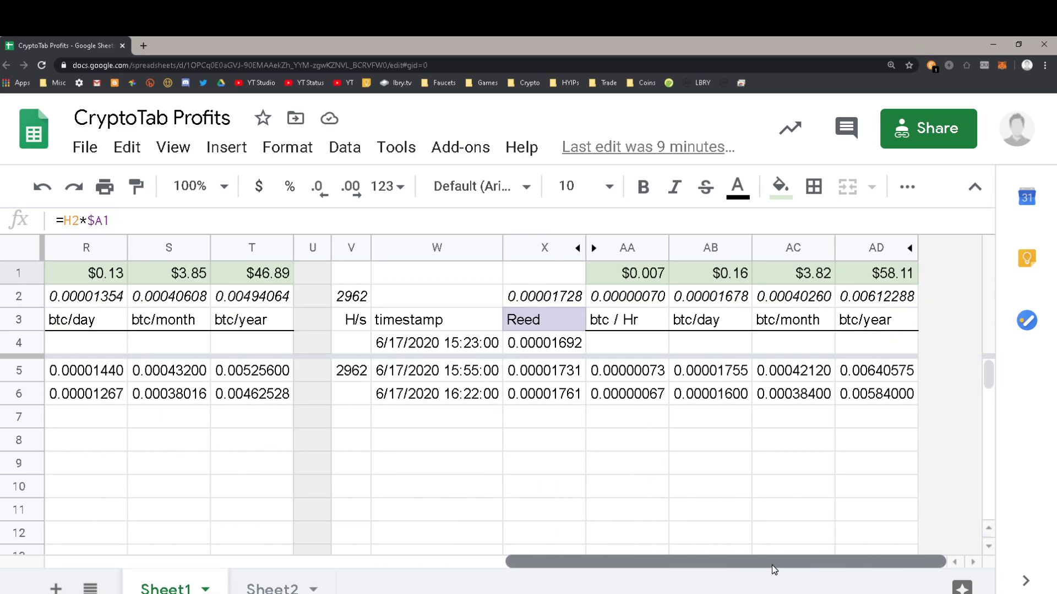
{"action": "mouse_move", "coordinate": [756, 569]}
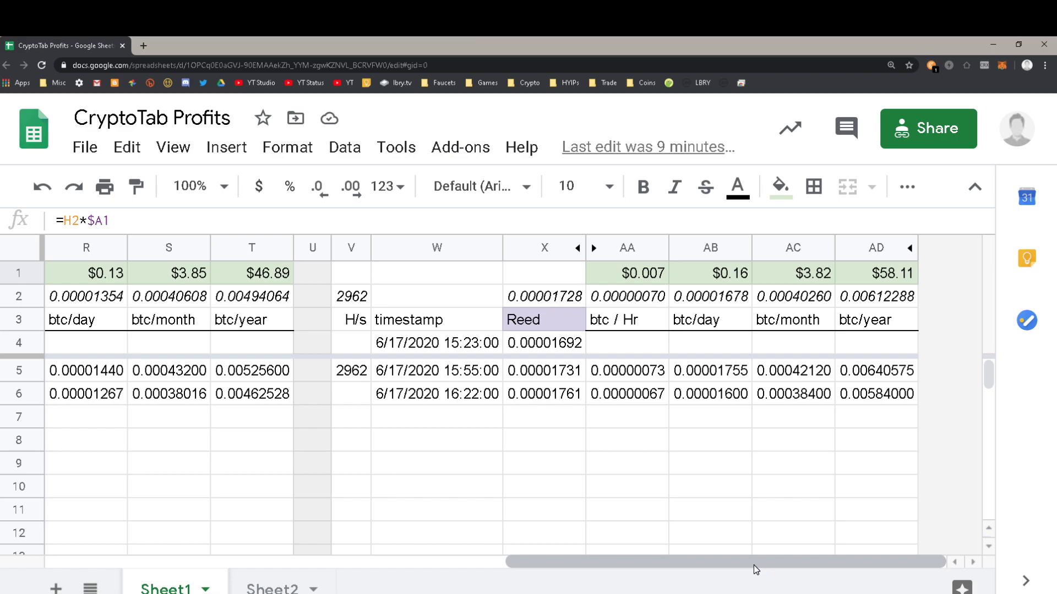
{"action": "mouse_move", "coordinate": [507, 305]}
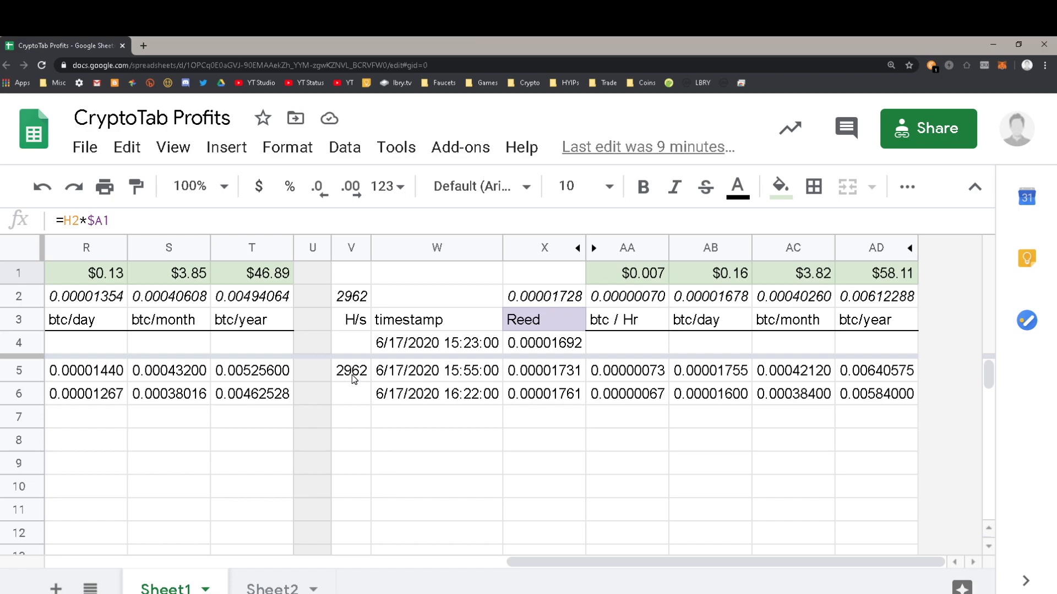
{"action": "mouse_move", "coordinate": [416, 377]}
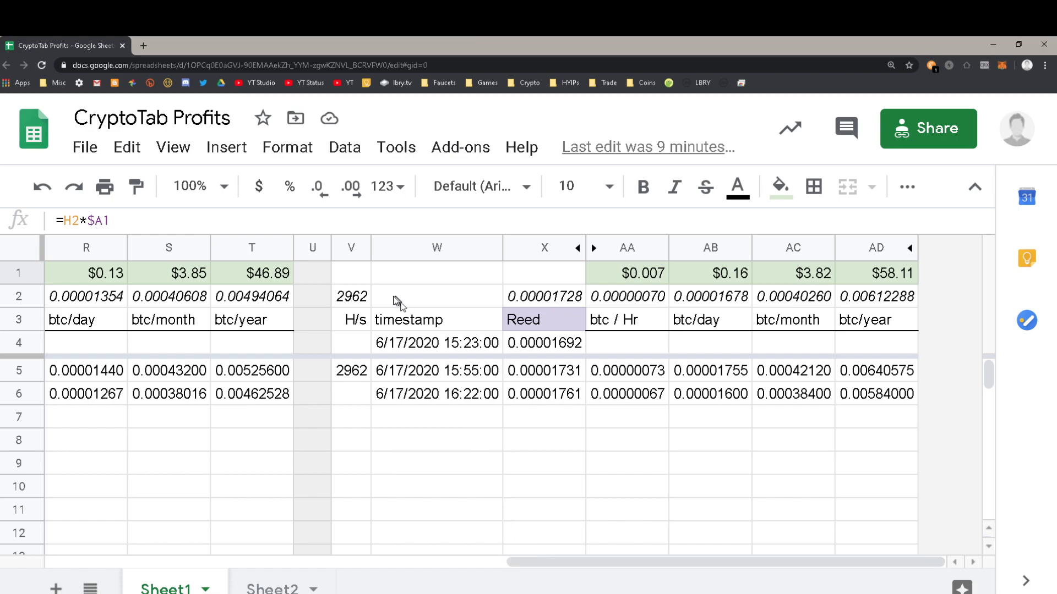
{"action": "mouse_move", "coordinate": [273, 546]}
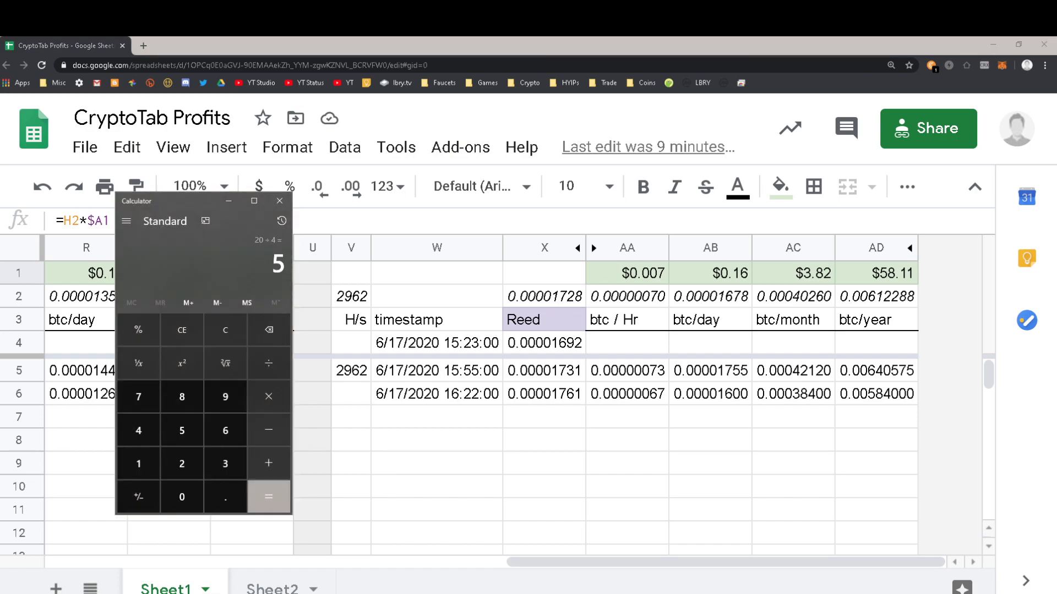
Multiply the ratio 5 by 1.6 to get 8, then close the calculator
{"action": "left_click", "coordinate": [269, 395]}
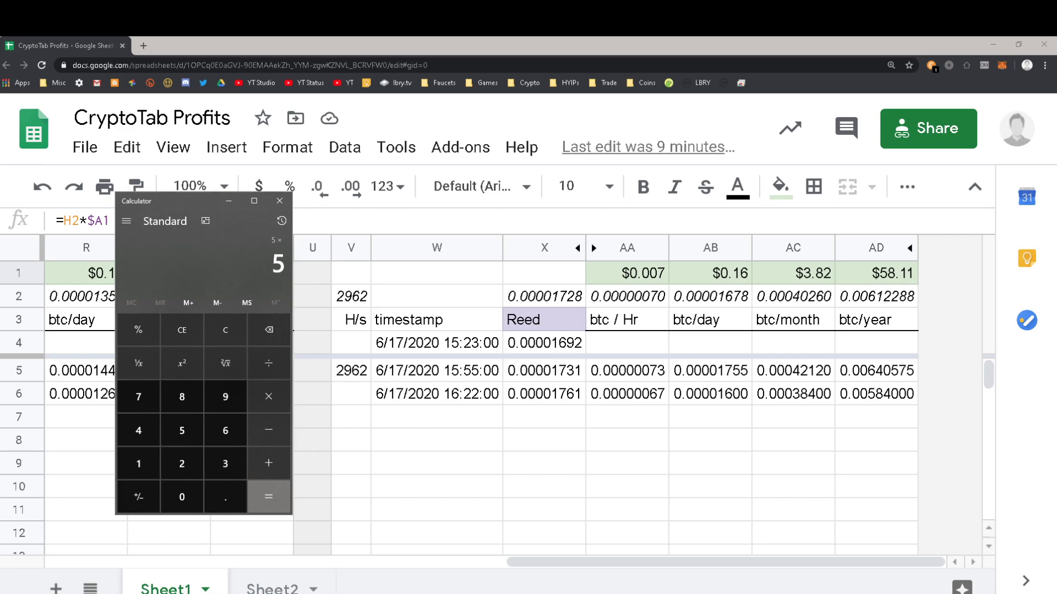
{"action": "mouse_move", "coordinate": [269, 362]}
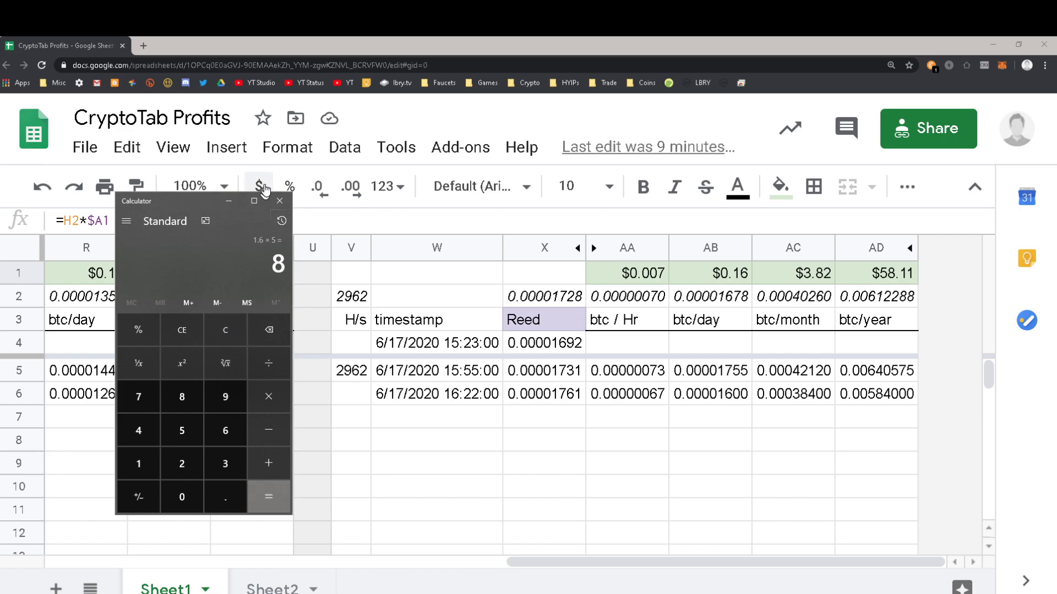
{"action": "left_click", "coordinate": [278, 200]}
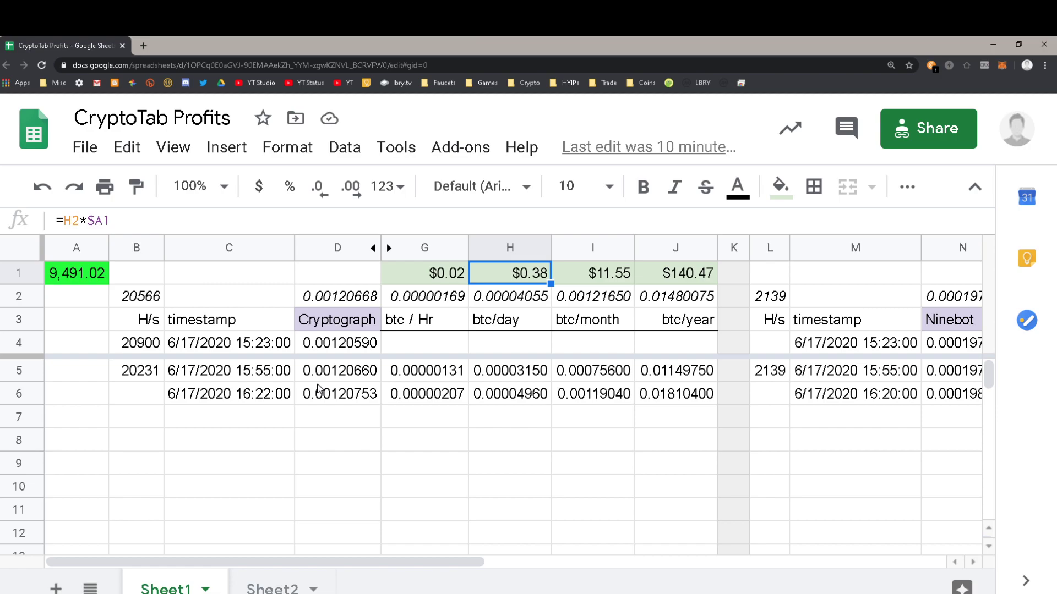
{"action": "mouse_move", "coordinate": [278, 552]}
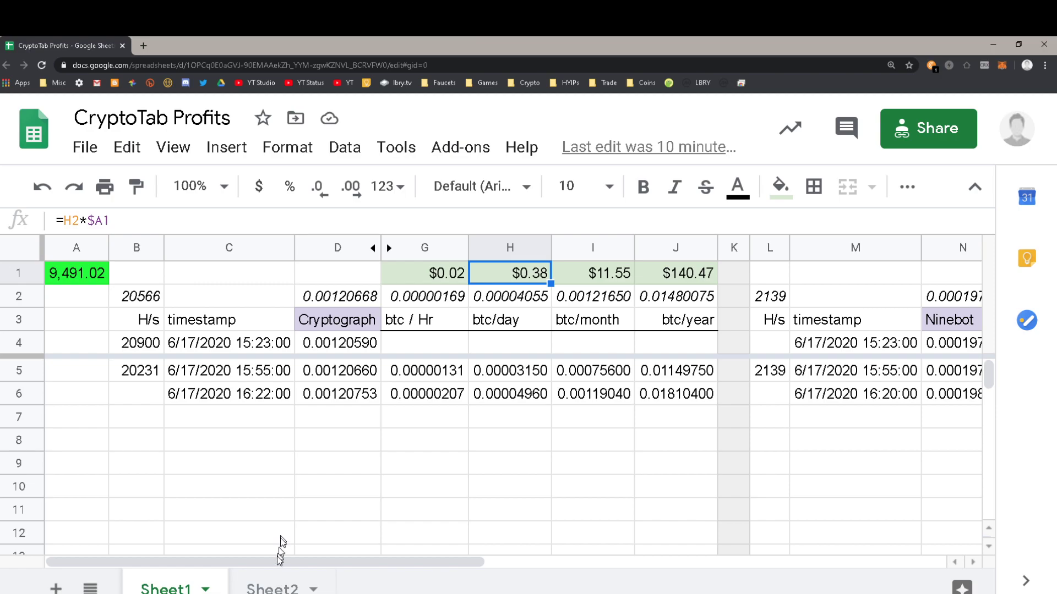
{"action": "mouse_move", "coordinate": [278, 563]}
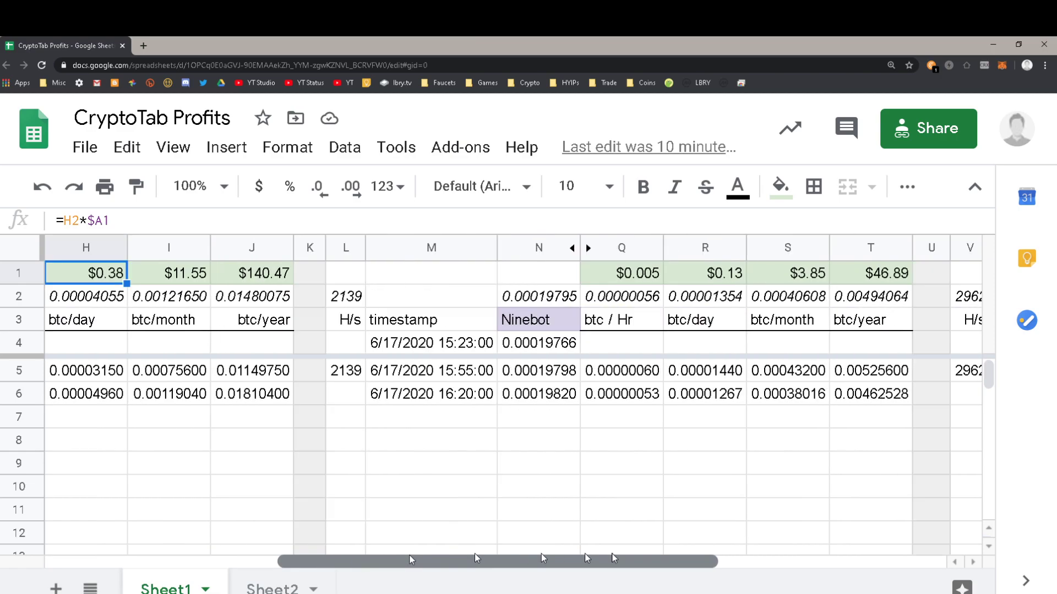
{"action": "scroll", "scroll_direction": "right", "scroll_amount": 3}
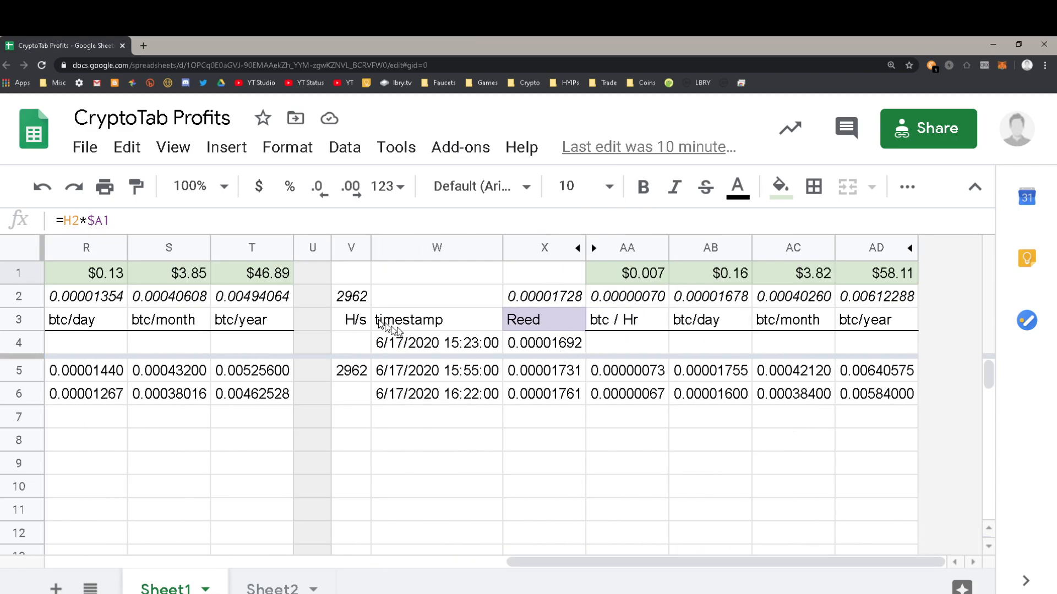
{"action": "mouse_move", "coordinate": [614, 545]}
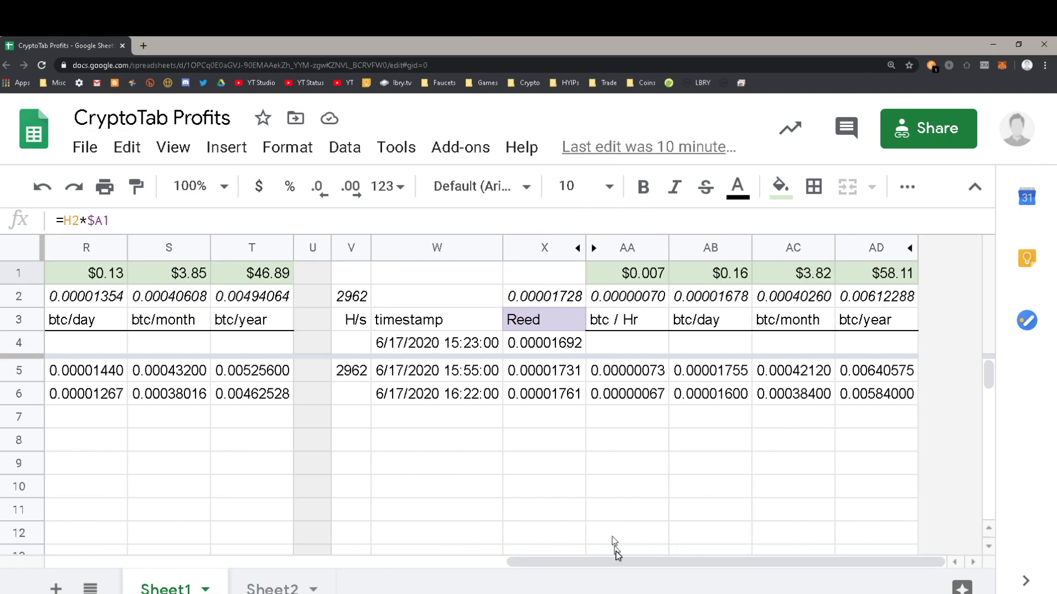
{"action": "scroll", "scroll_direction": "left", "scroll_amount": 3}
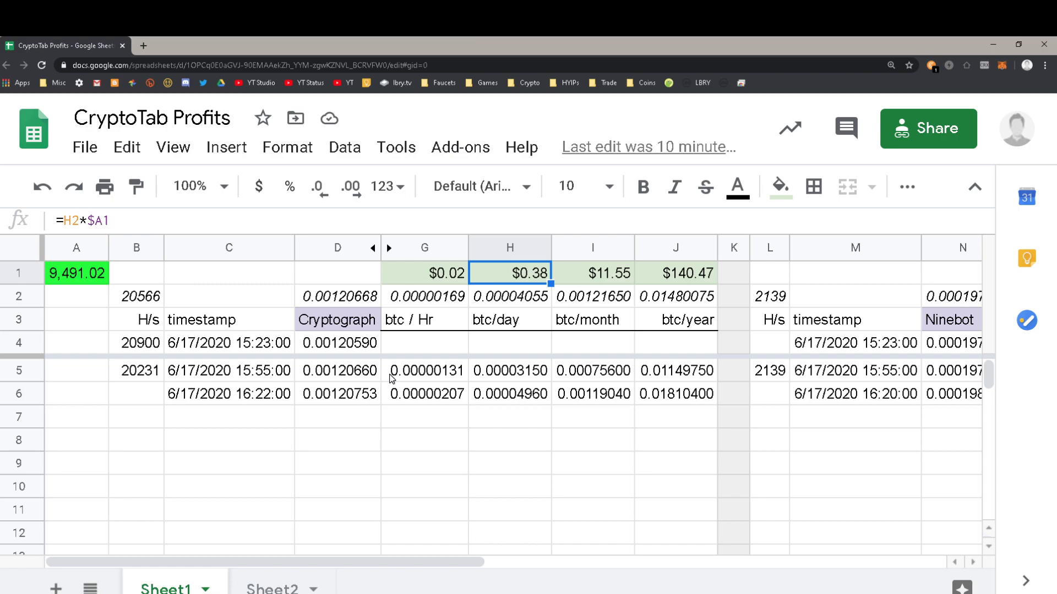
{"action": "mouse_move", "coordinate": [361, 473]}
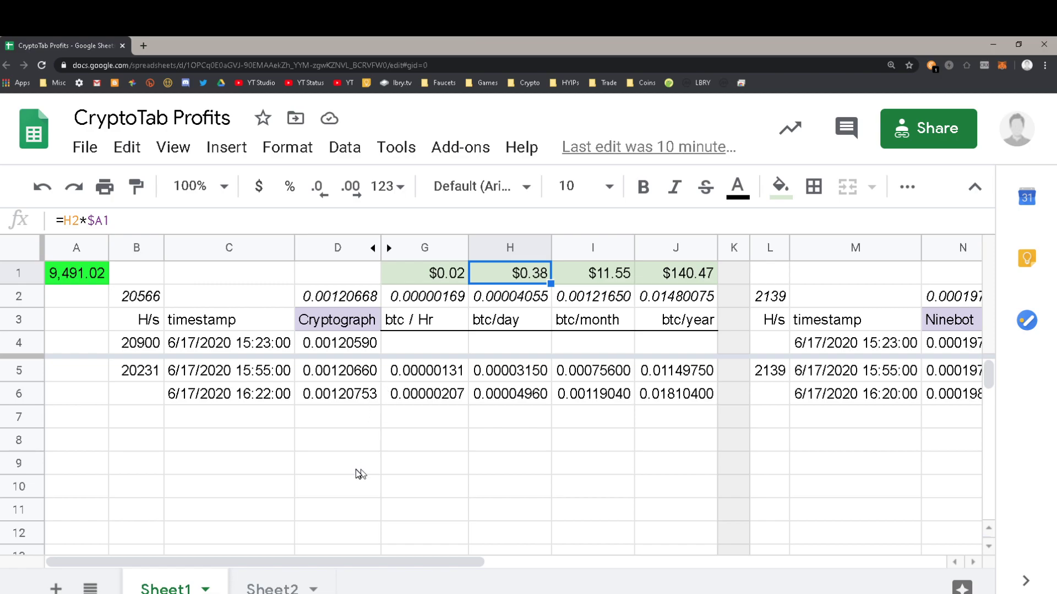
{"action": "mouse_move", "coordinate": [311, 562]}
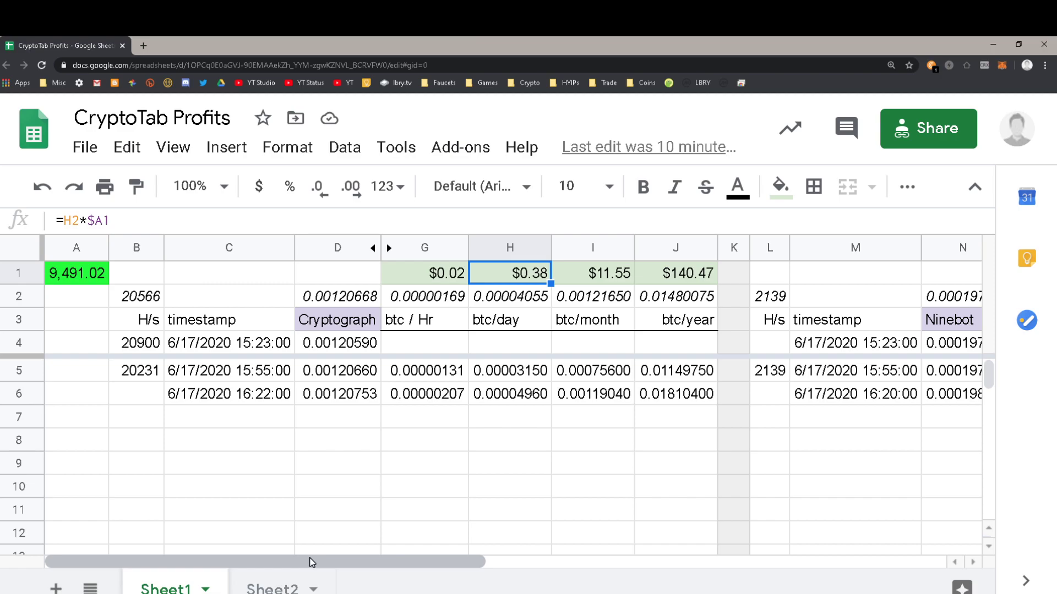
{"action": "mouse_move", "coordinate": [444, 351]}
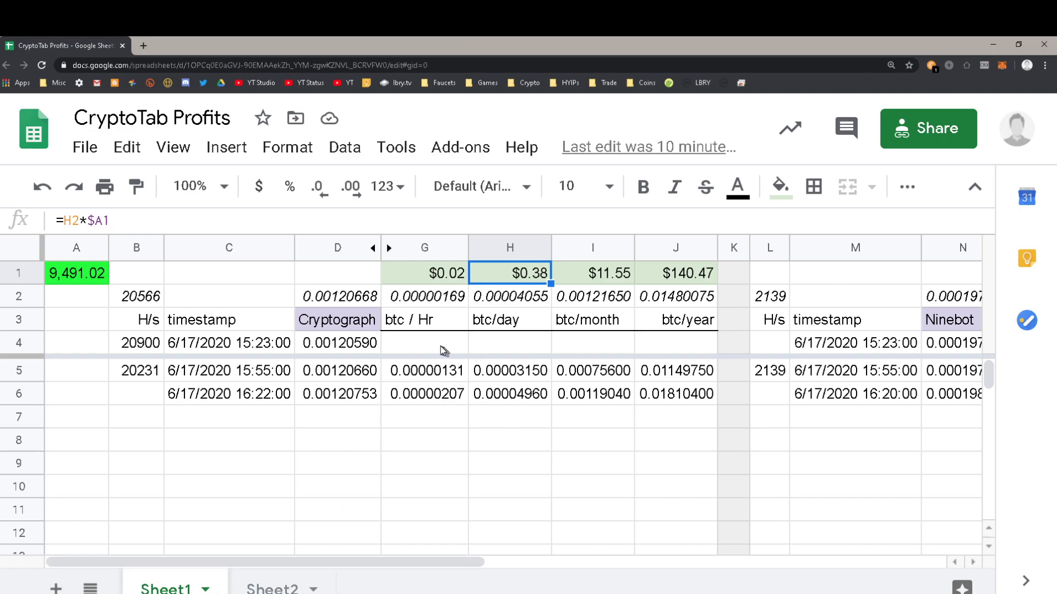
{"action": "left_click", "coordinate": [423, 394]}
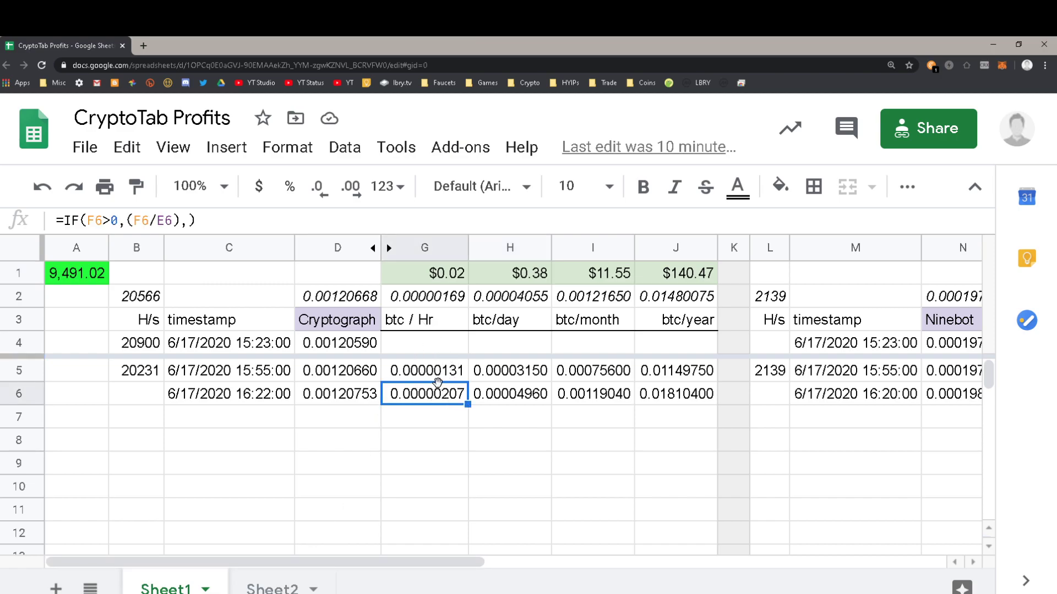
{"action": "mouse_move", "coordinate": [450, 464]}
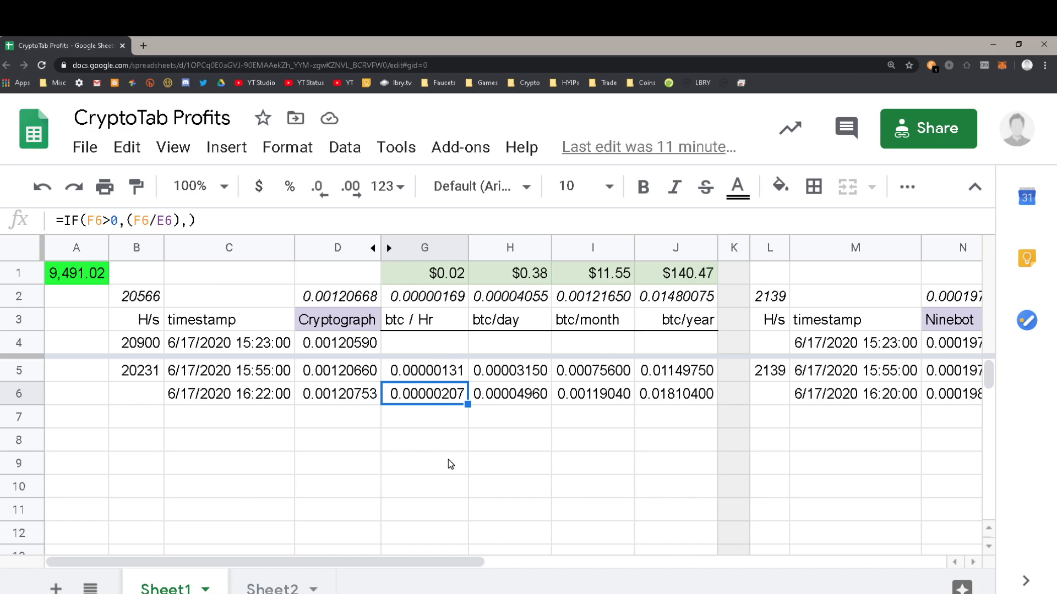
{"action": "mouse_move", "coordinate": [290, 418]}
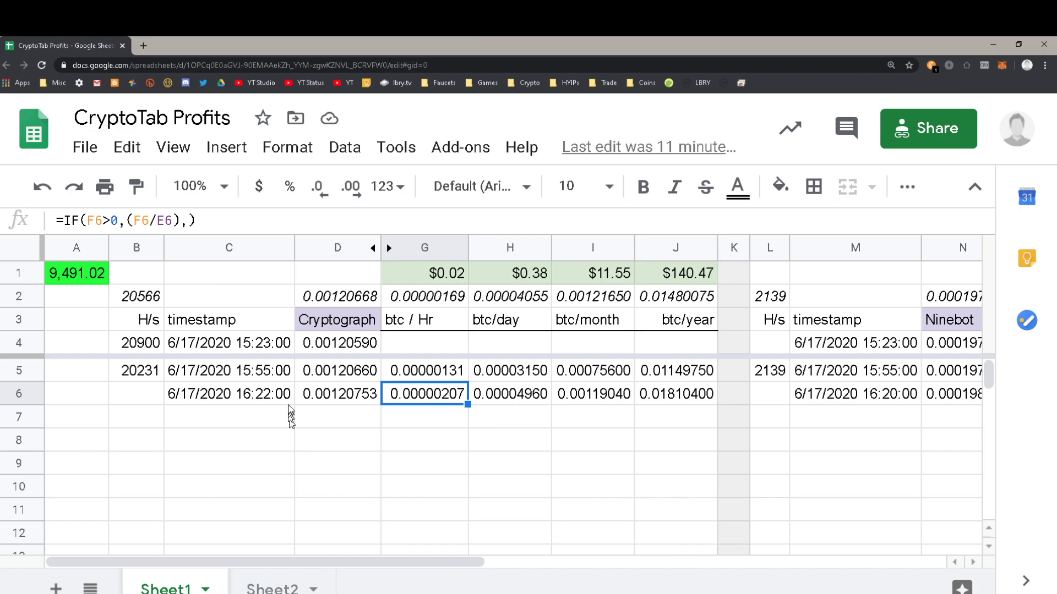
{"action": "mouse_move", "coordinate": [388, 526]}
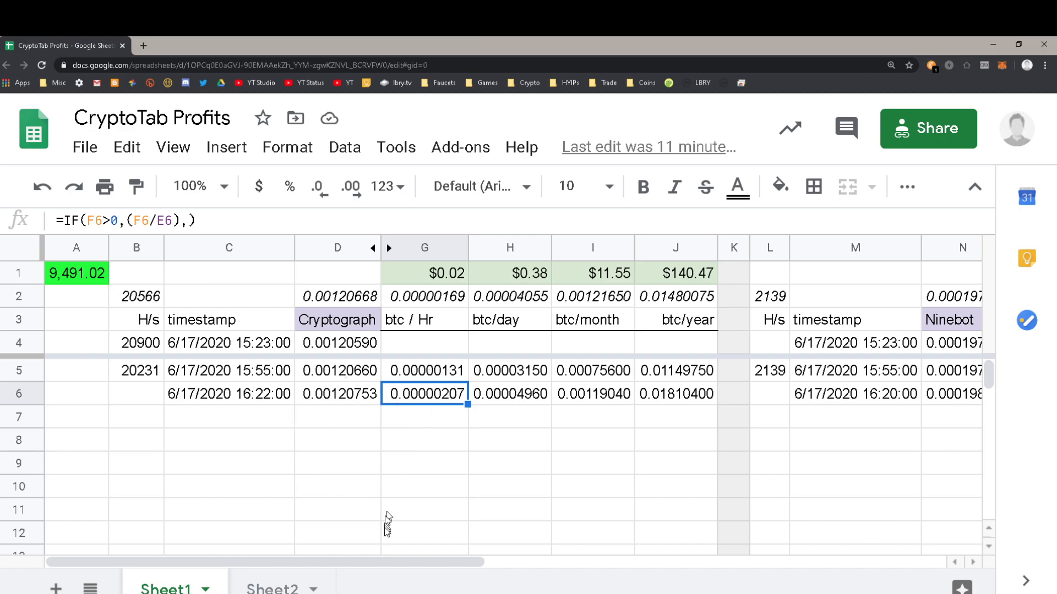
{"action": "mouse_move", "coordinate": [387, 539]}
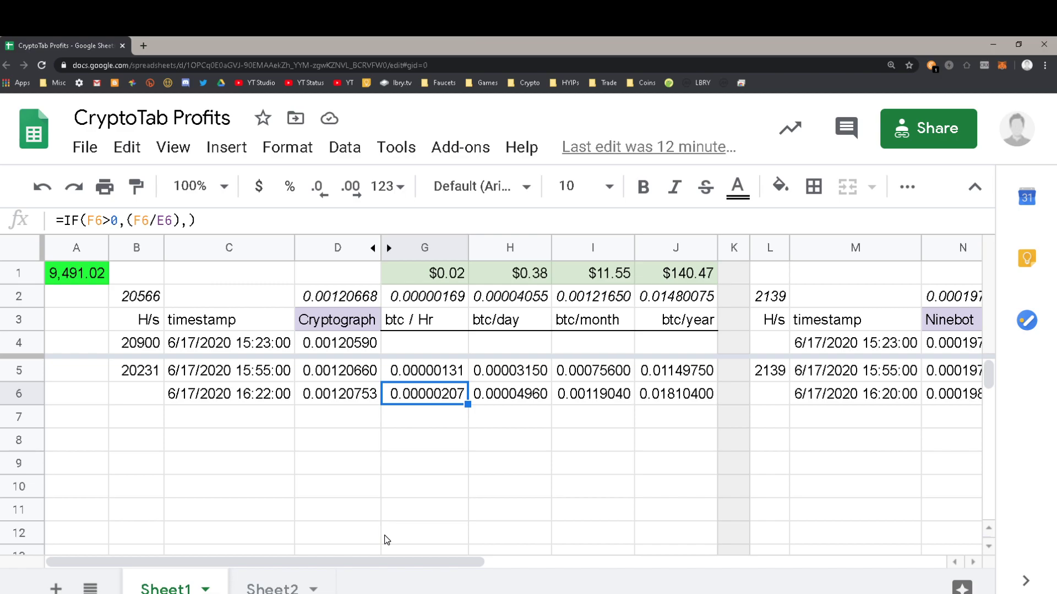
{"action": "mouse_move", "coordinate": [85, 146]}
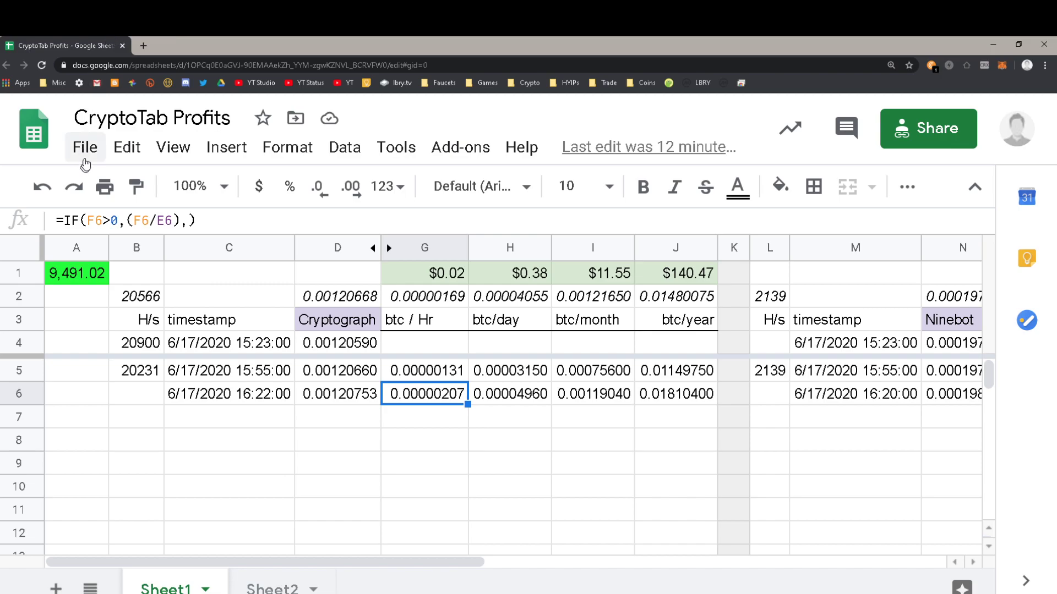
{"action": "left_click", "coordinate": [142, 403]}
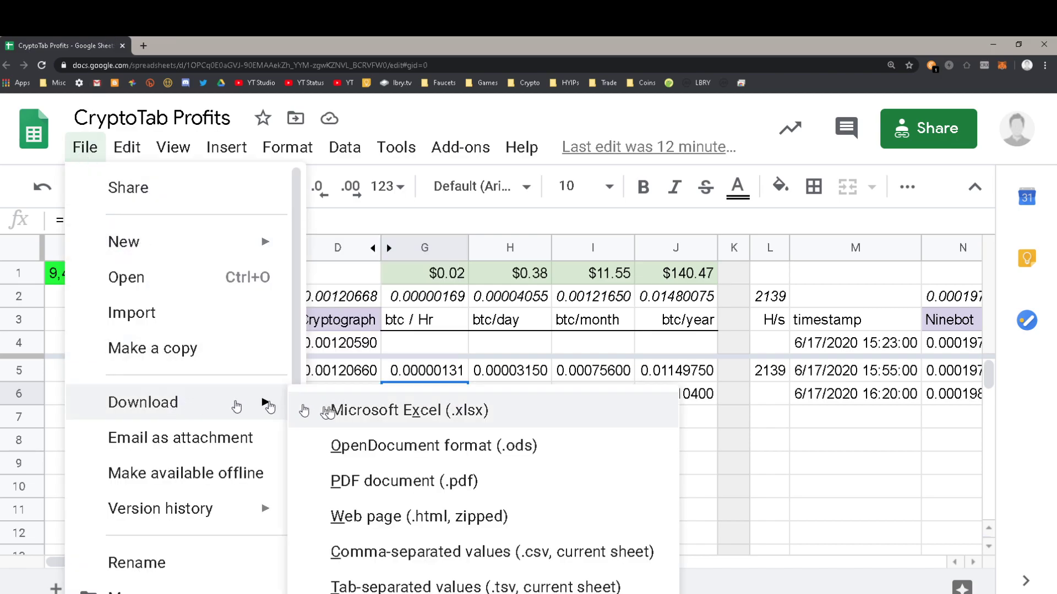
{"action": "mouse_move", "coordinate": [426, 517]}
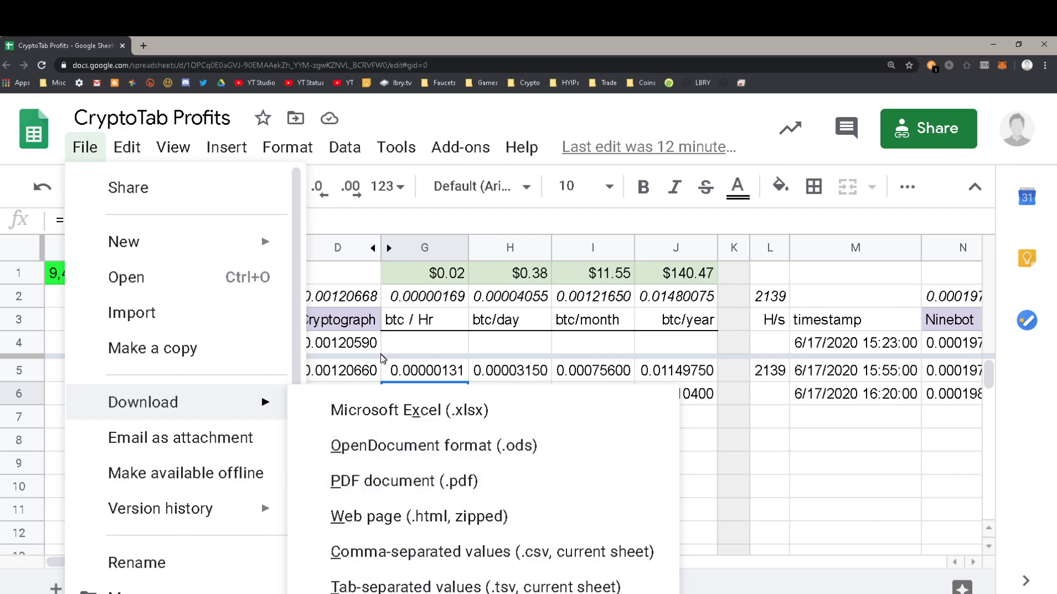
{"action": "mouse_move", "coordinate": [687, 436]}
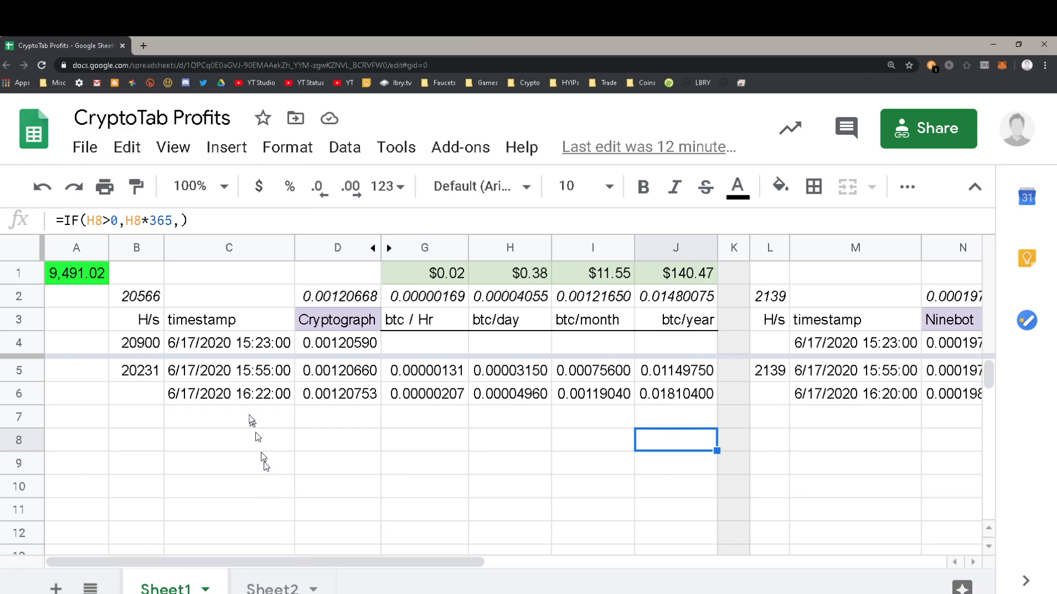
{"action": "left_click", "coordinate": [338, 370]}
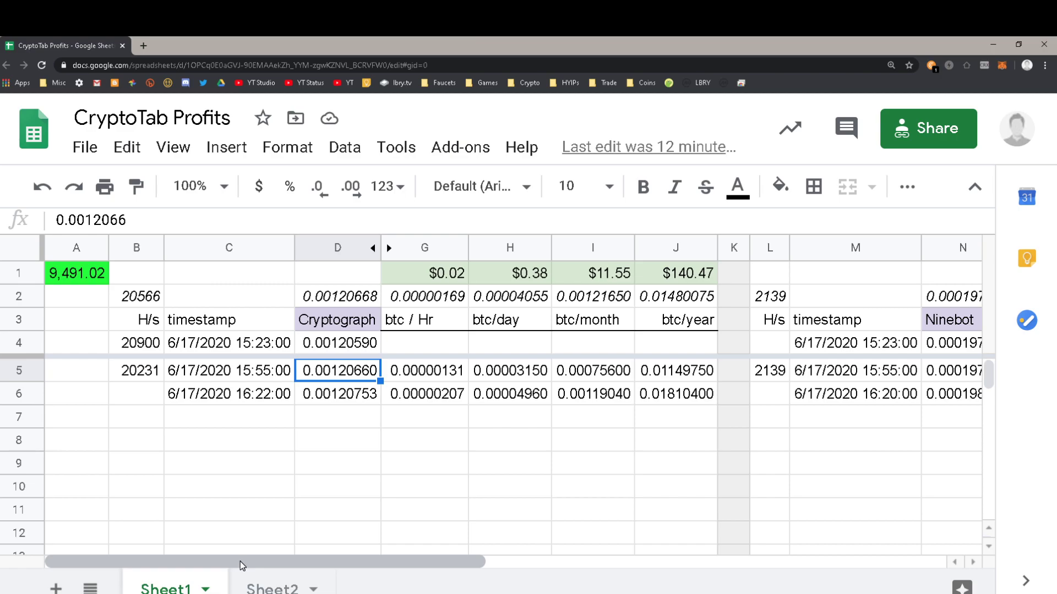
Scroll right to the Reed btc/hr, btc/day, btc/month and btc/year columns R–AD
{"action": "scroll", "scroll_direction": "right", "scroll_amount": 3}
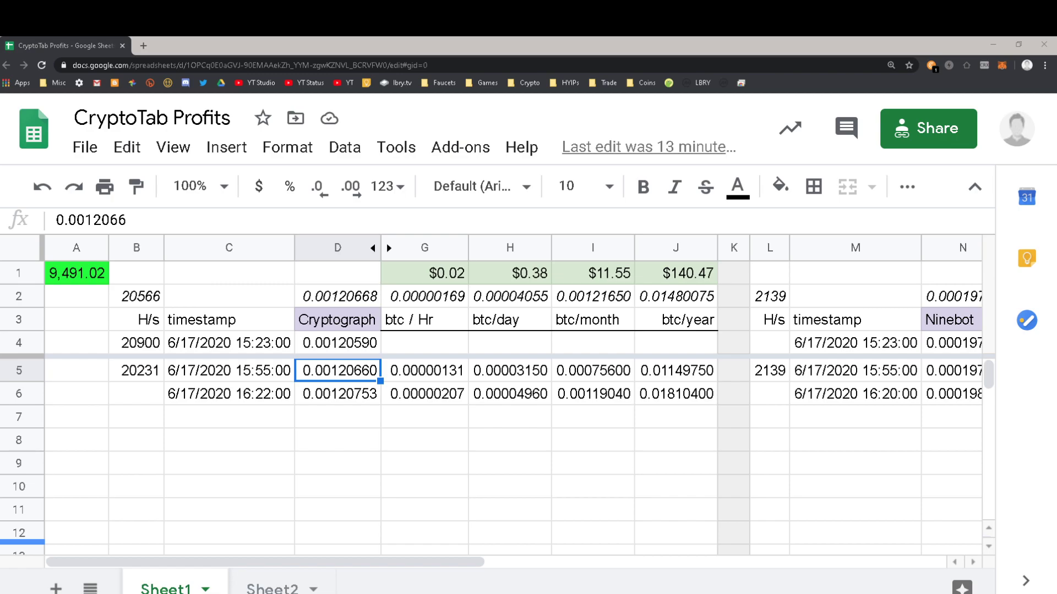
{"action": "mouse_move", "coordinate": [324, 581]}
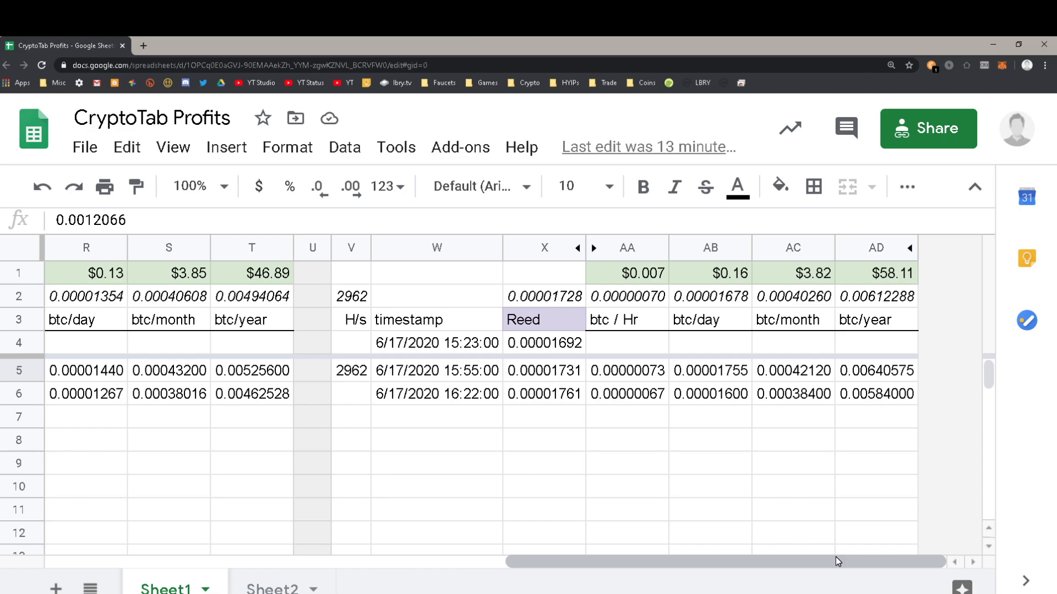
{"action": "mouse_move", "coordinate": [637, 561]}
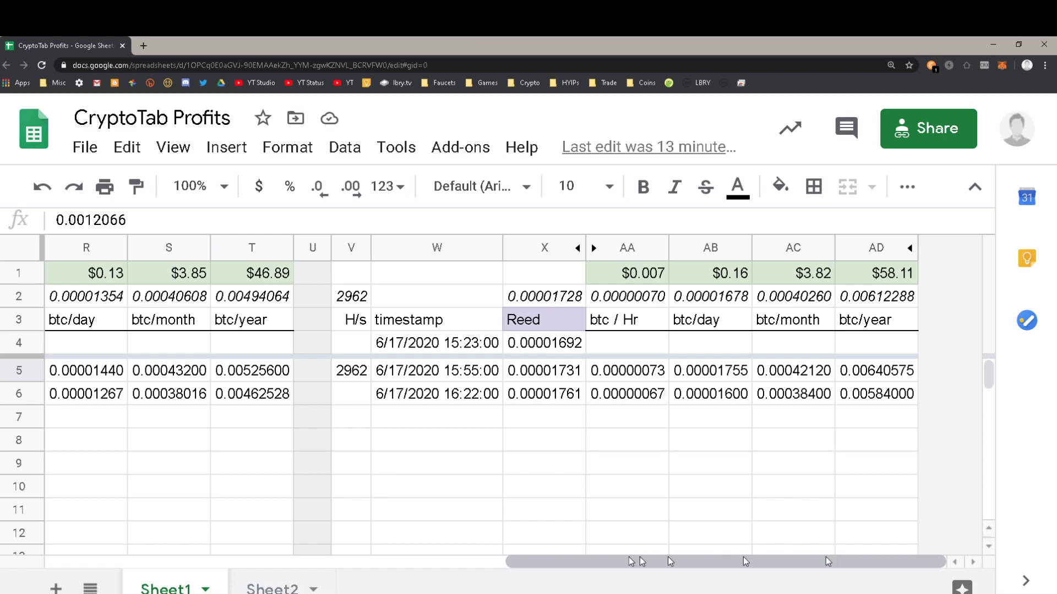
Scroll back left toward the Cryptograph columns before viewing its 0.00120776 BTC dashboard
{"action": "scroll", "scroll_direction": "left", "scroll_amount": 3}
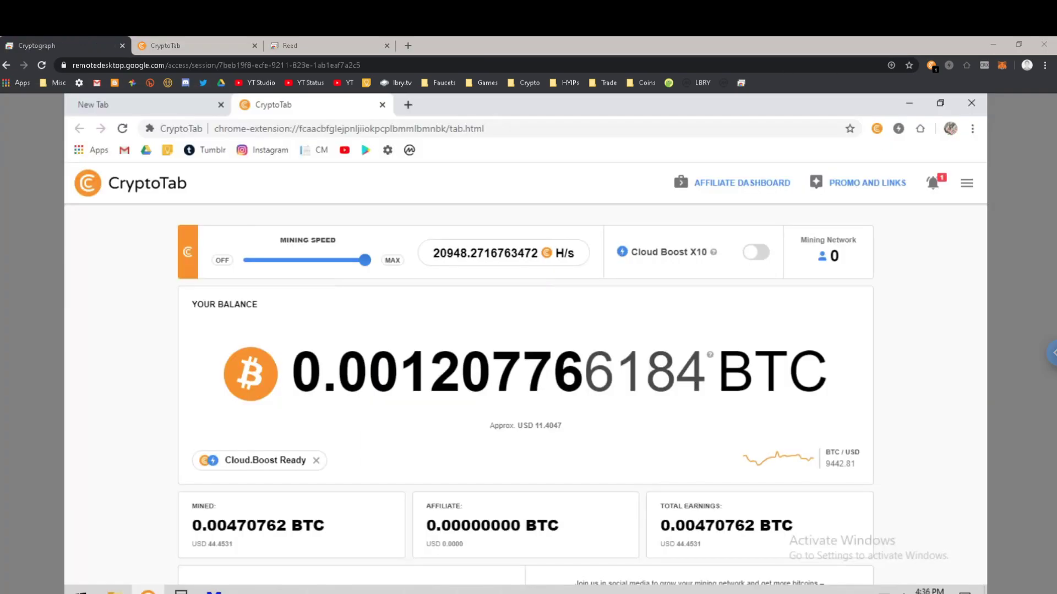
{"action": "mouse_move", "coordinate": [211, 40]}
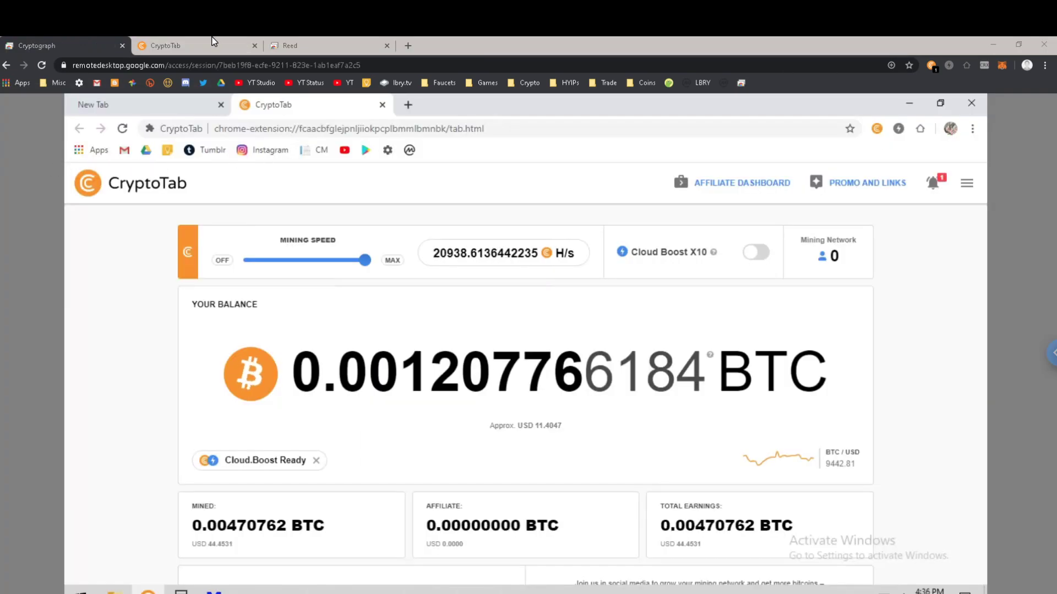